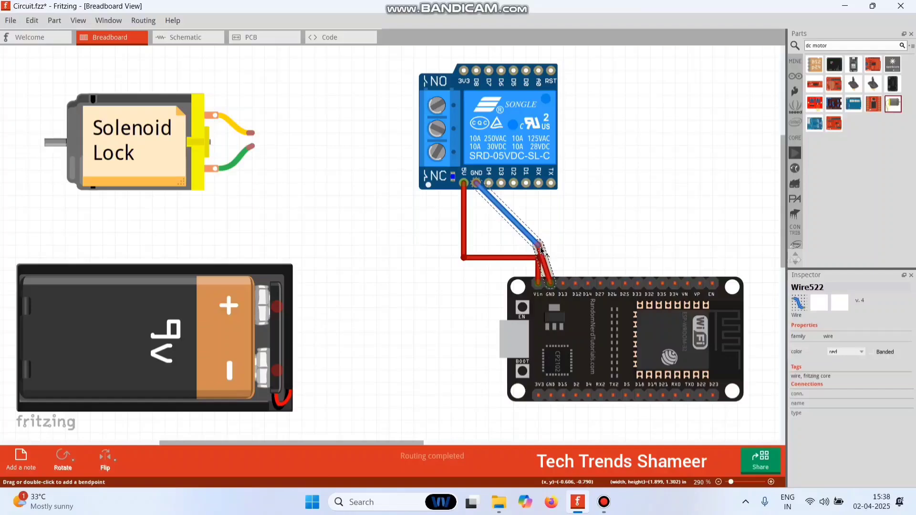
Step: Recolour the ground wire black and the battery supply wire red, then wire the solenoid lock's lead
{"action": "right_click", "coordinate": [540, 251]}
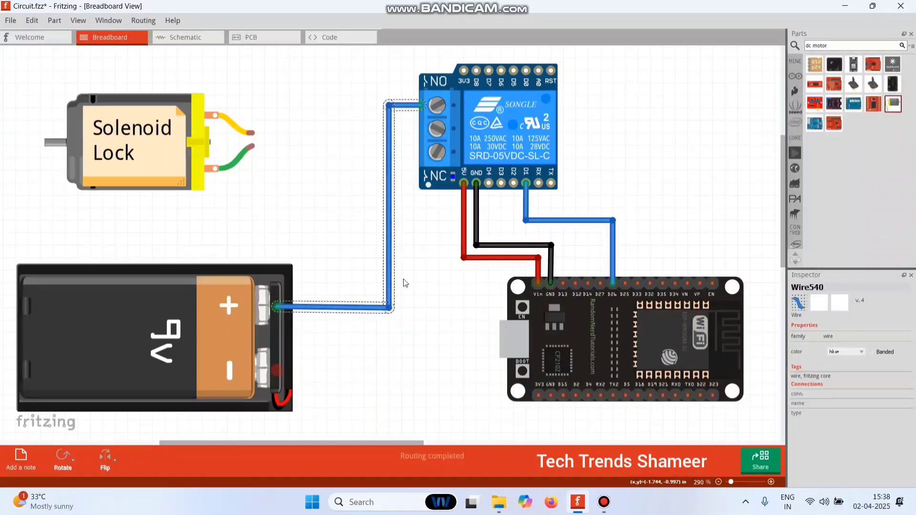
{"action": "right_click", "coordinate": [327, 306]}
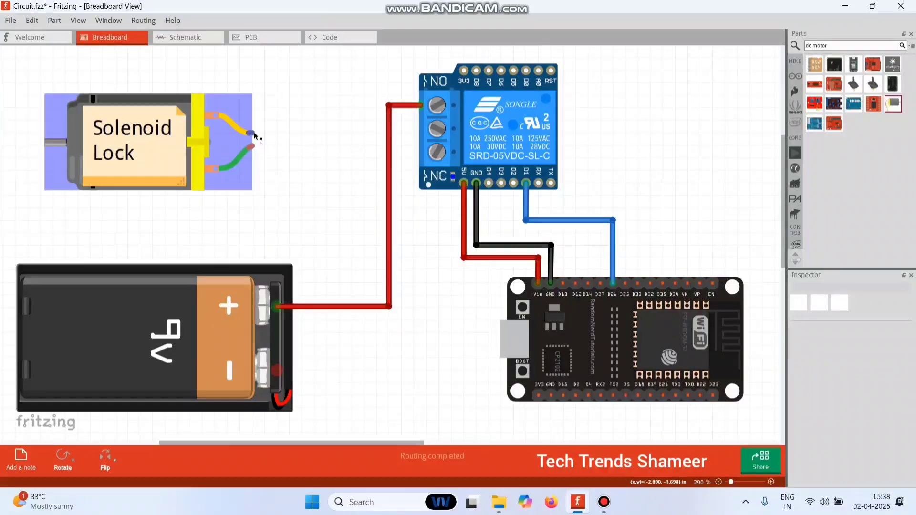
{"action": "left_click_drag", "start_coordinate": [253, 134], "coordinate": [416, 129]}
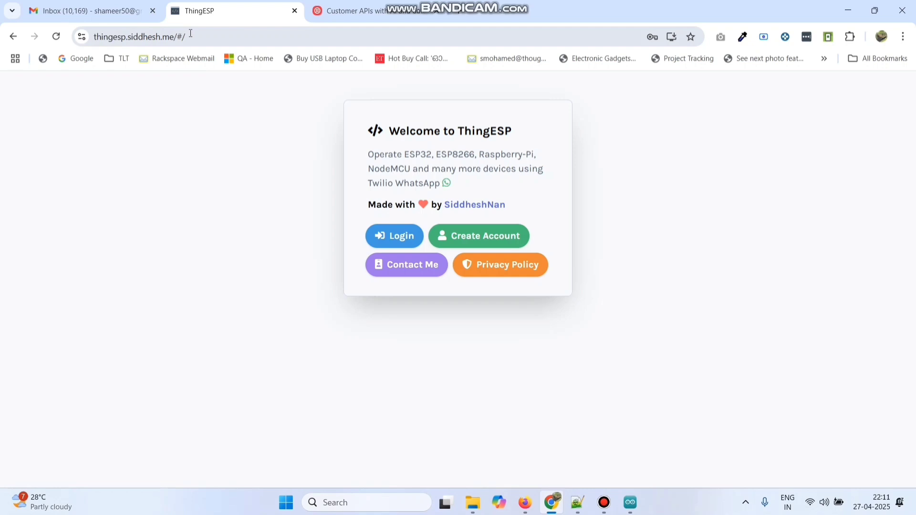
{"action": "mouse_move", "coordinate": [530, 236]}
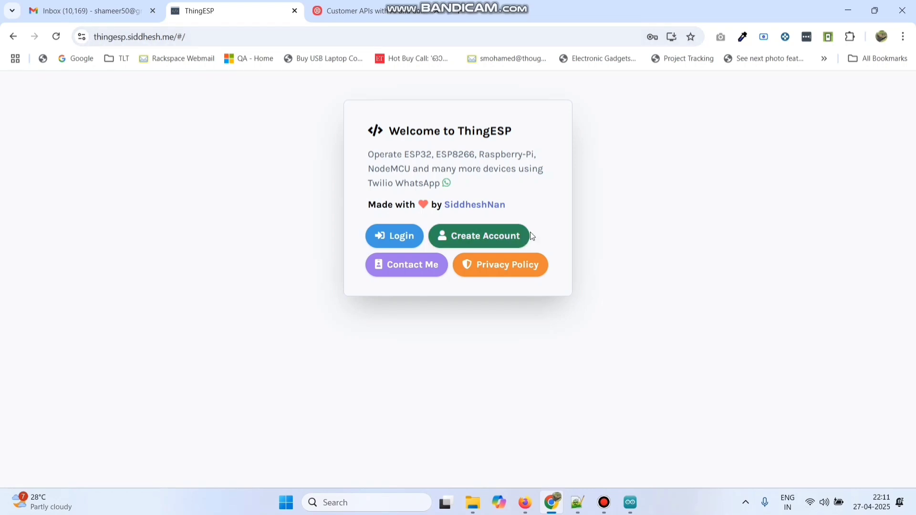
{"action": "mouse_move", "coordinate": [280, 224]}
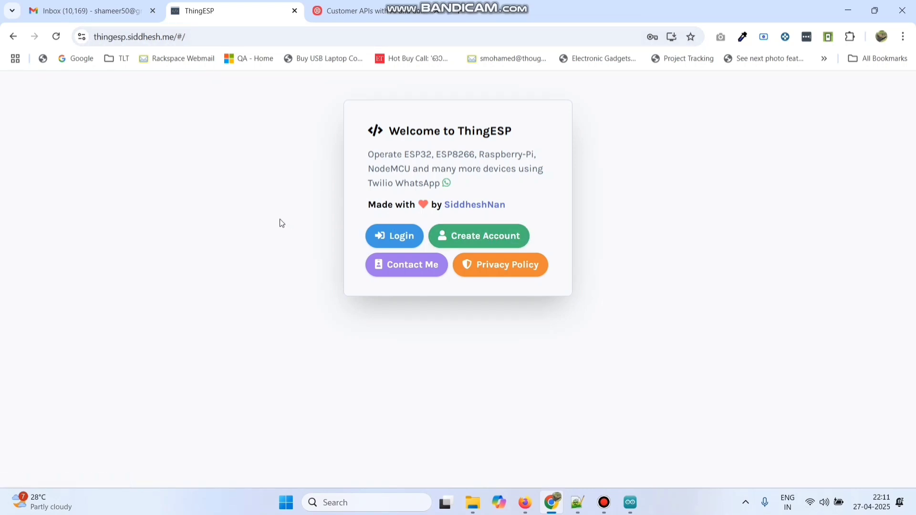
Step: Sign in to the ThingESP console and start a new project from the Projects list
{"action": "left_click", "coordinate": [394, 236]}
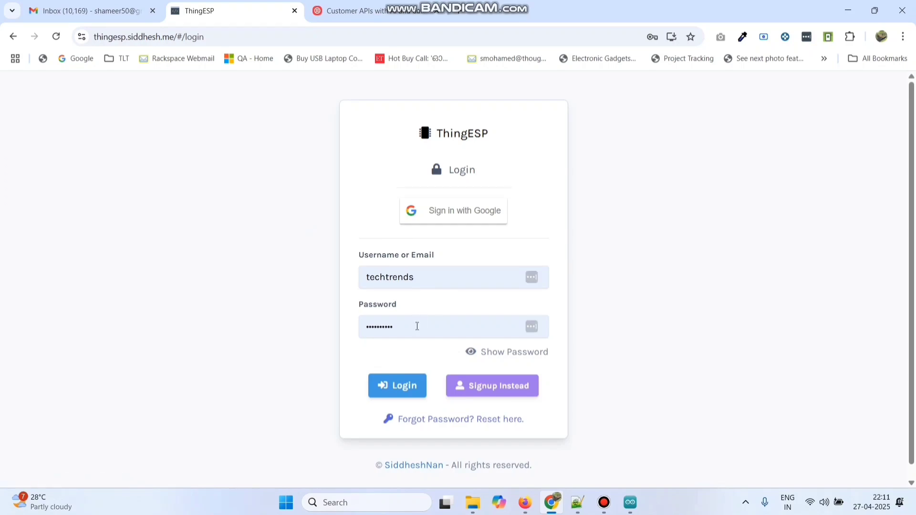
{"action": "left_click", "coordinate": [397, 385]}
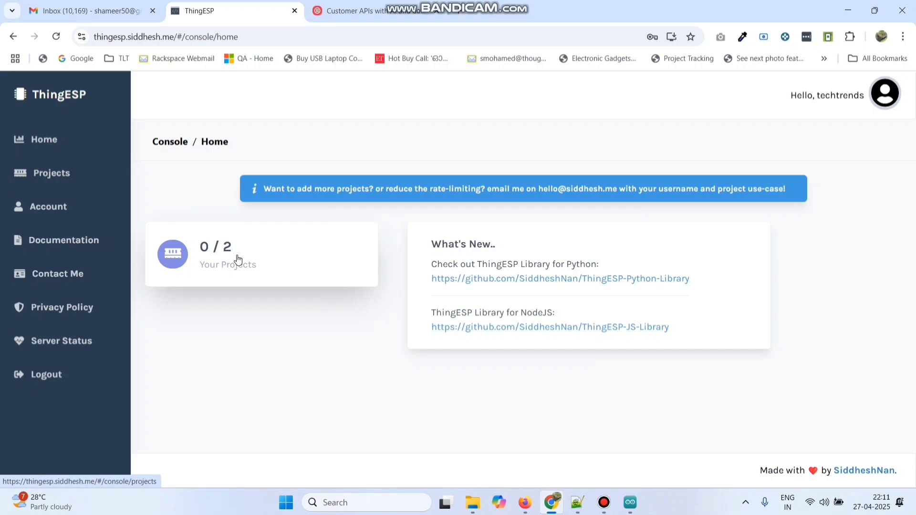
{"action": "left_click", "coordinate": [237, 257]}
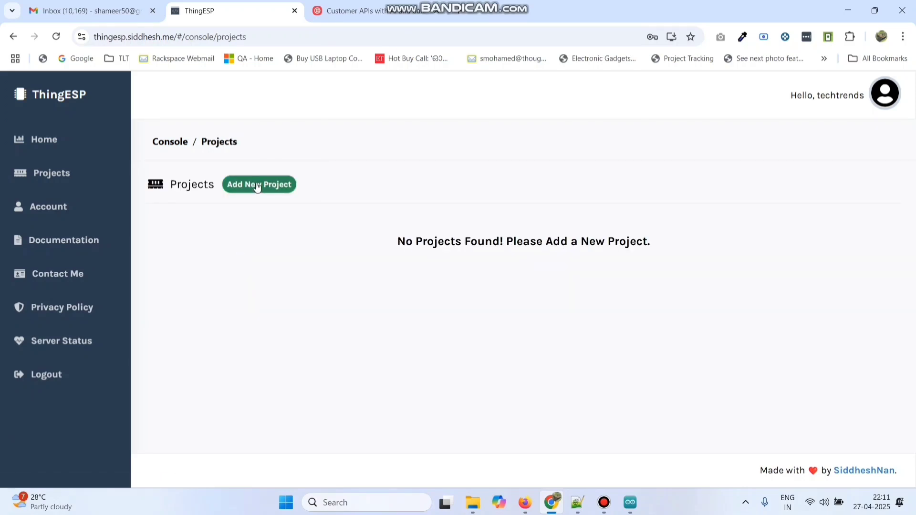
{"action": "left_click", "coordinate": [259, 184]}
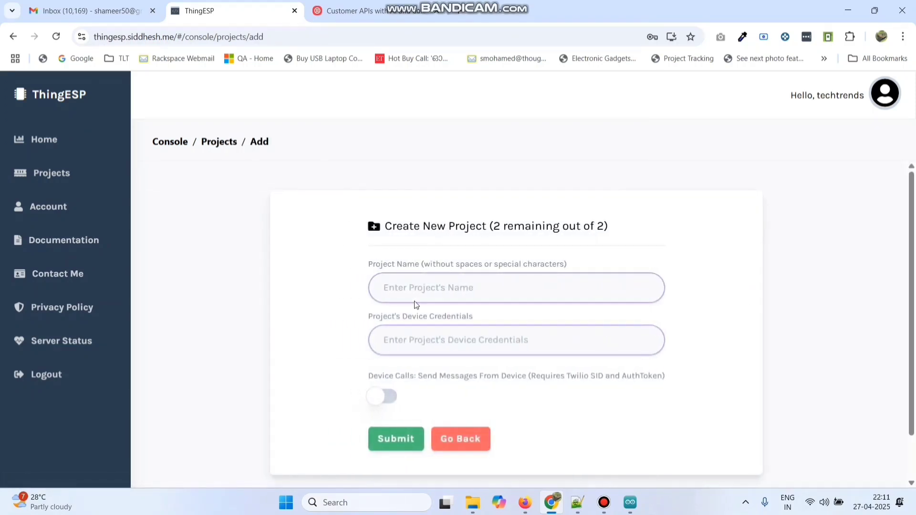
Step: Name the project IoTProject and accept the suggested device credentials
{"action": "left_click", "coordinate": [516, 287]}
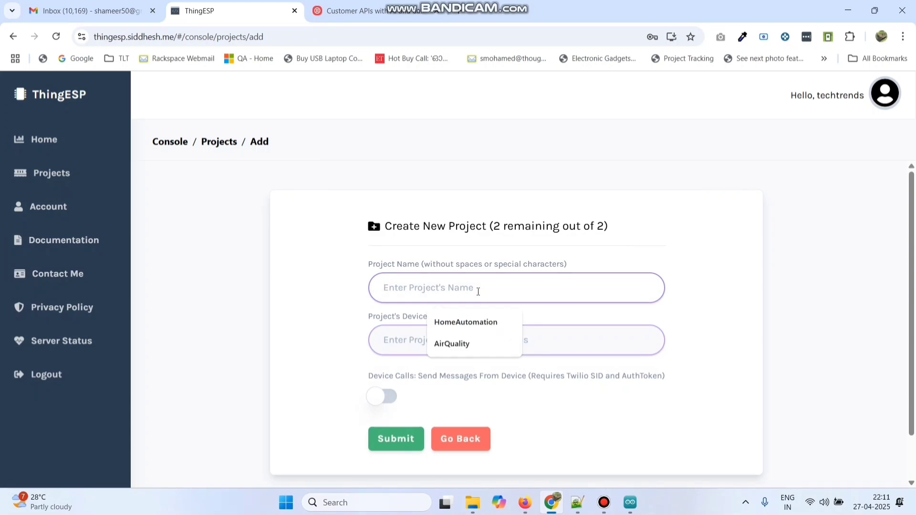
{"action": "type", "text": "IoT"}
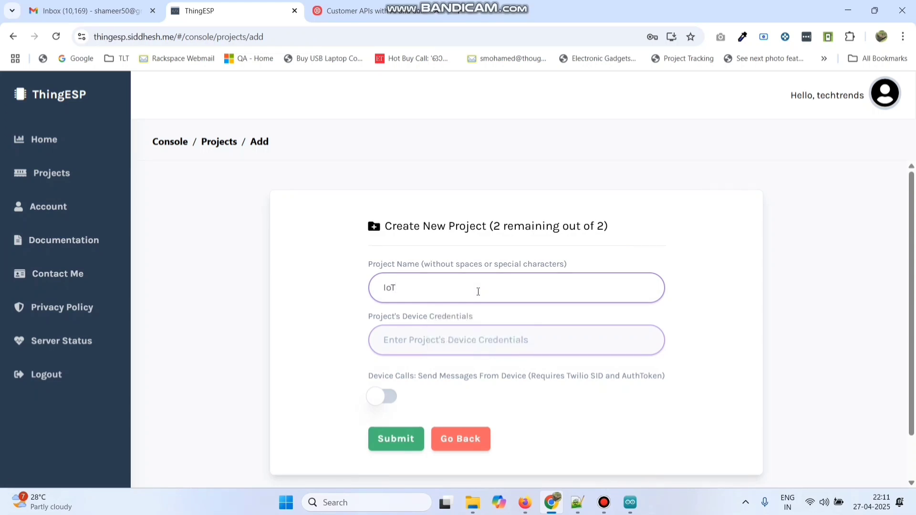
{"action": "type", "text": "Proj"}
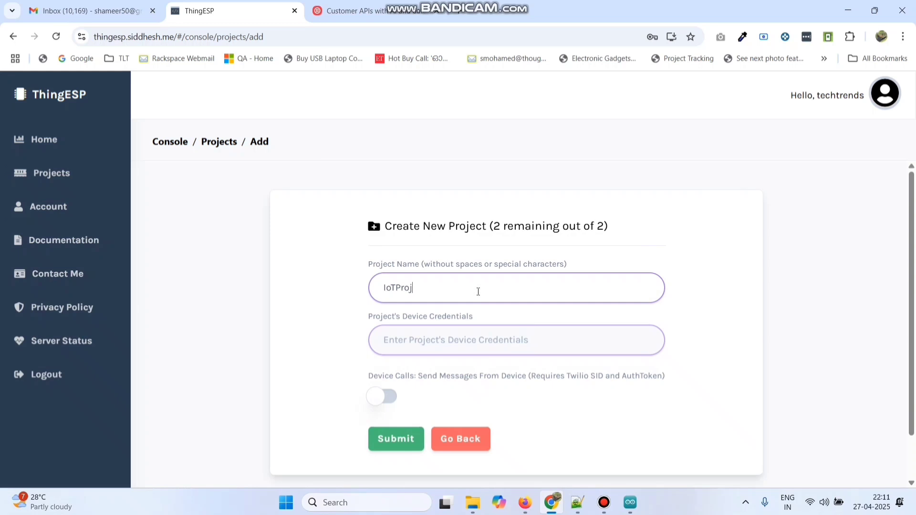
{"action": "type", "text": "ect"}
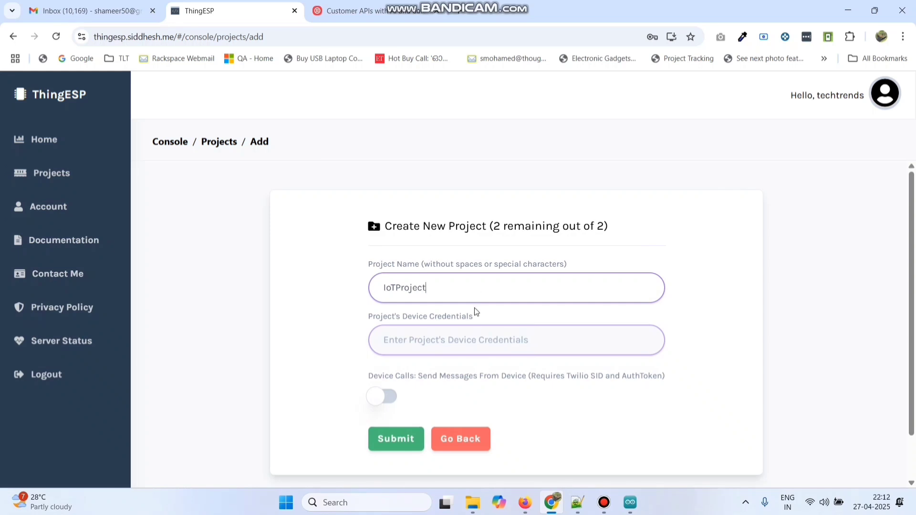
{"action": "left_click", "coordinate": [395, 439]}
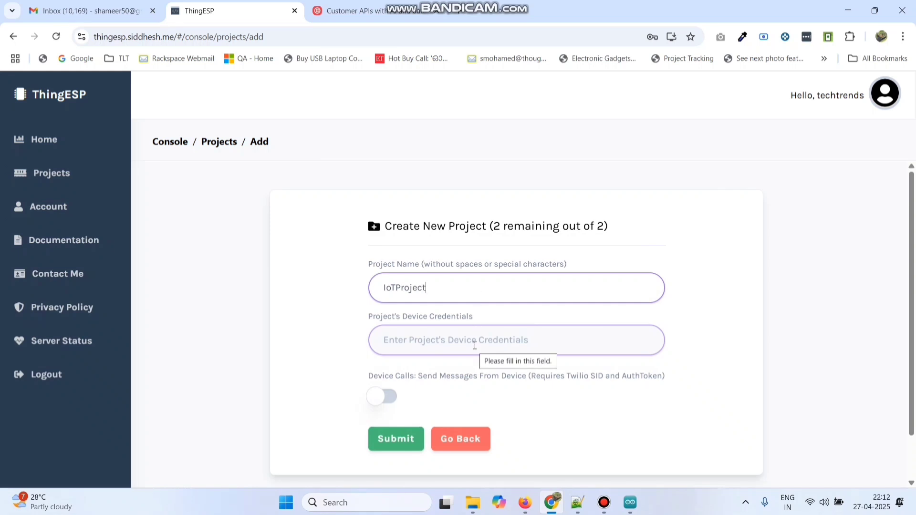
{"action": "type", "text": "te"}
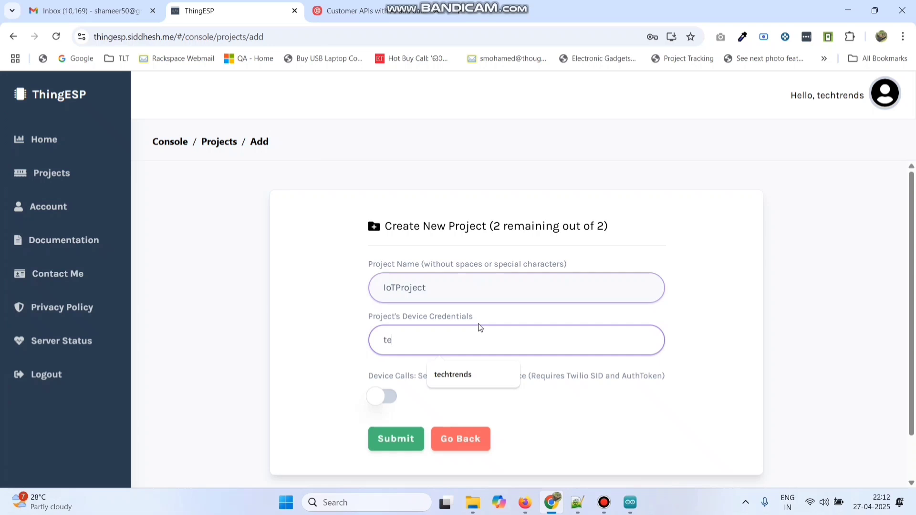
{"action": "left_click", "coordinate": [451, 374]}
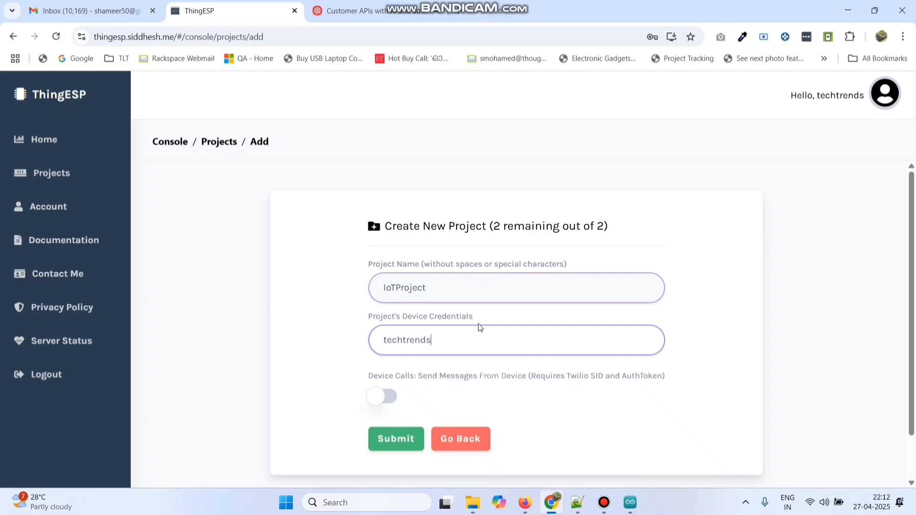
{"action": "mouse_move", "coordinate": [485, 324]}
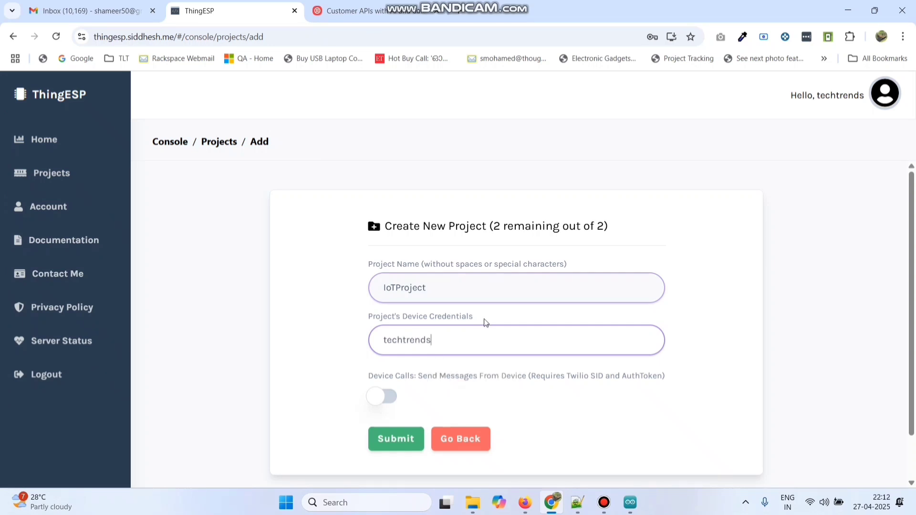
Step: Submit the project, dismiss the confirmation and switch to the Twilio tab
{"action": "left_click", "coordinate": [395, 439]}
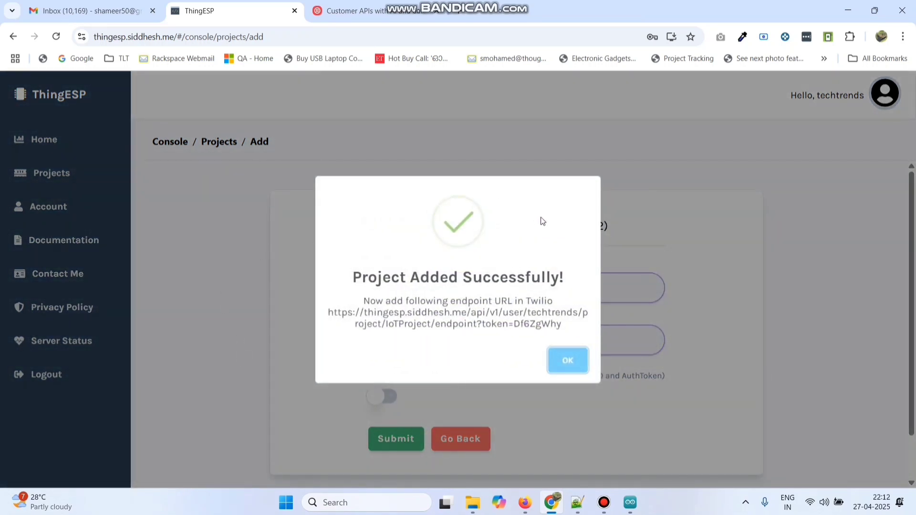
{"action": "left_click", "coordinate": [567, 361]}
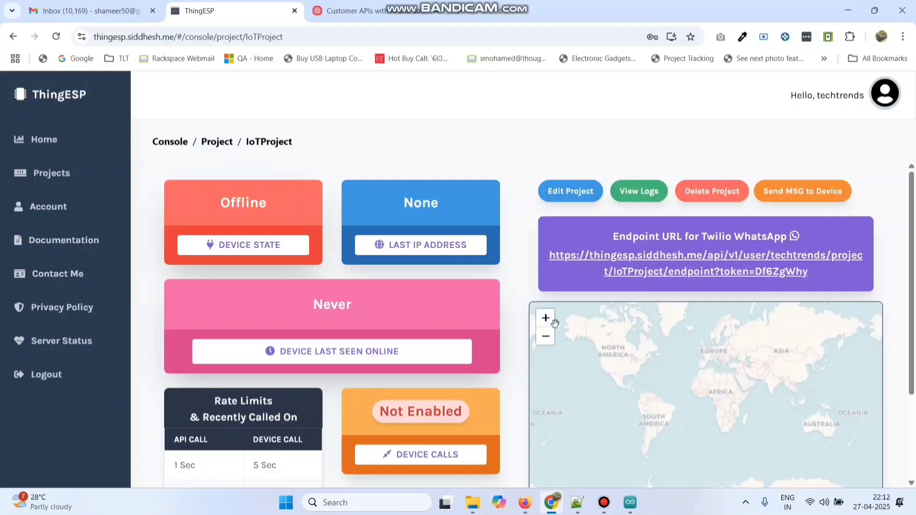
{"action": "left_click", "coordinate": [377, 11]}
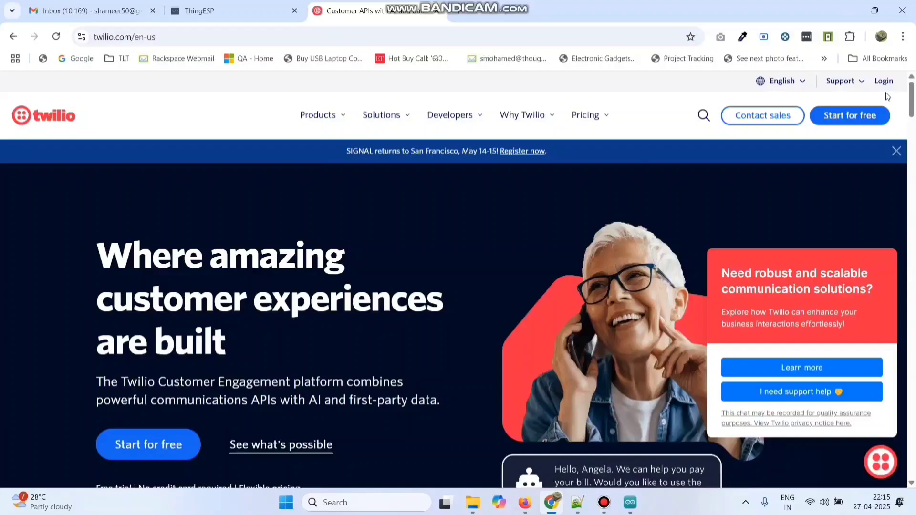
Step: Sign in to Twilio with email and password, pass verification and reach the account list
{"action": "left_click", "coordinate": [883, 80]}
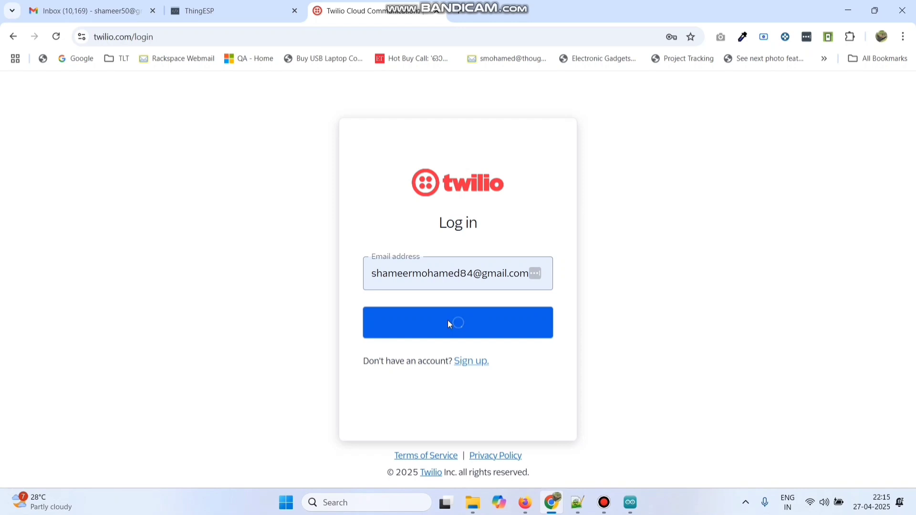
{"action": "left_click", "coordinate": [457, 321]}
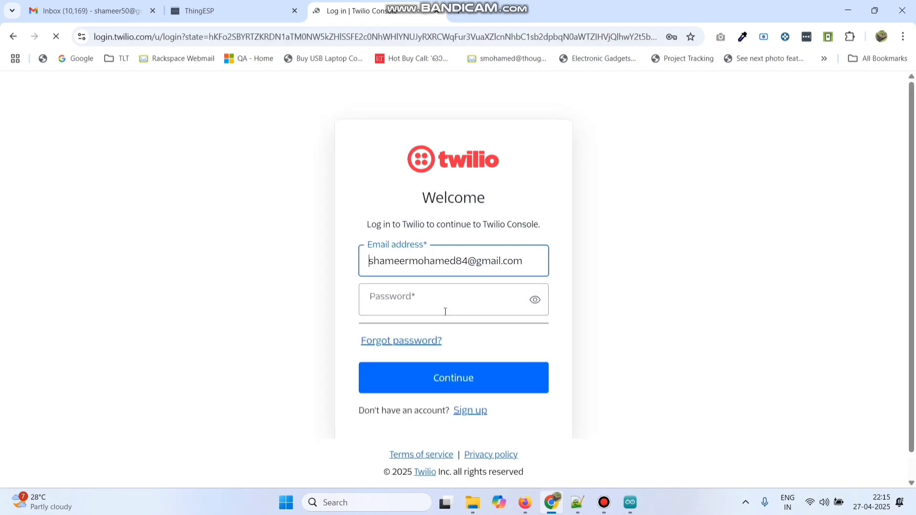
{"action": "type", "text": "password"}
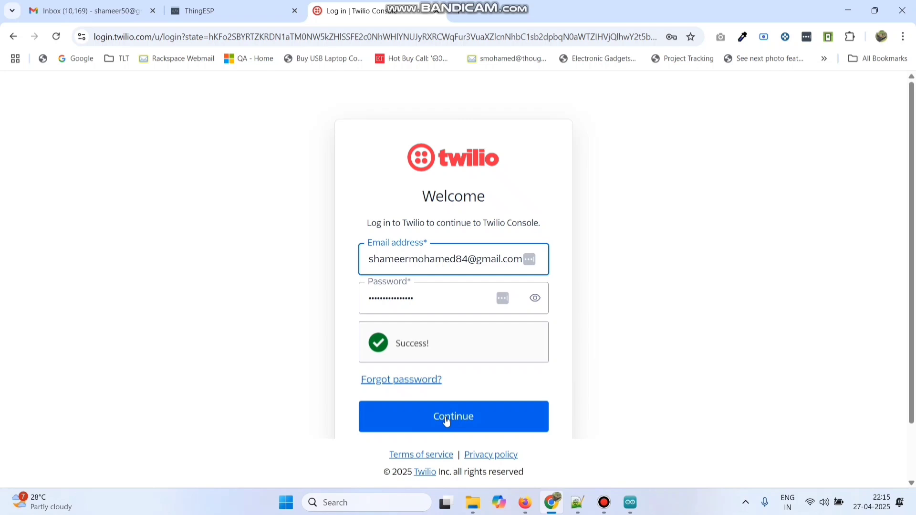
{"action": "left_click", "coordinate": [453, 416]}
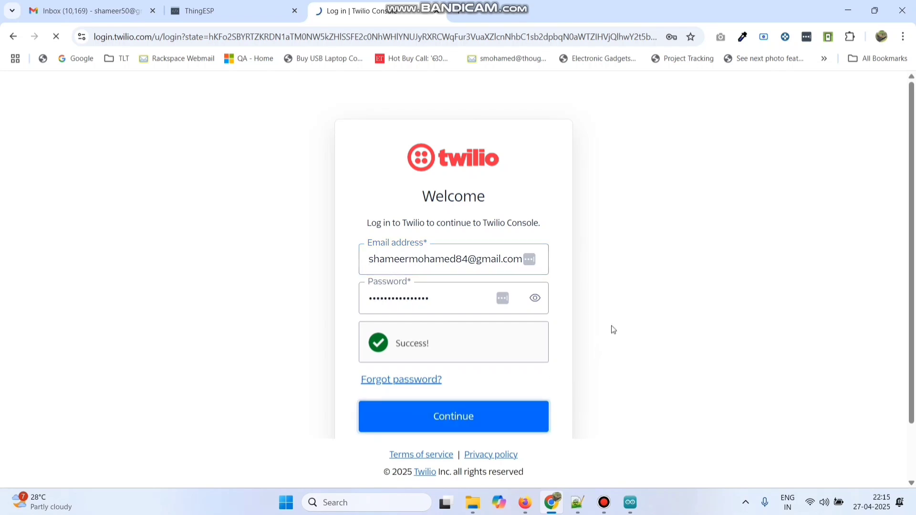
{"action": "left_click", "coordinate": [452, 416]}
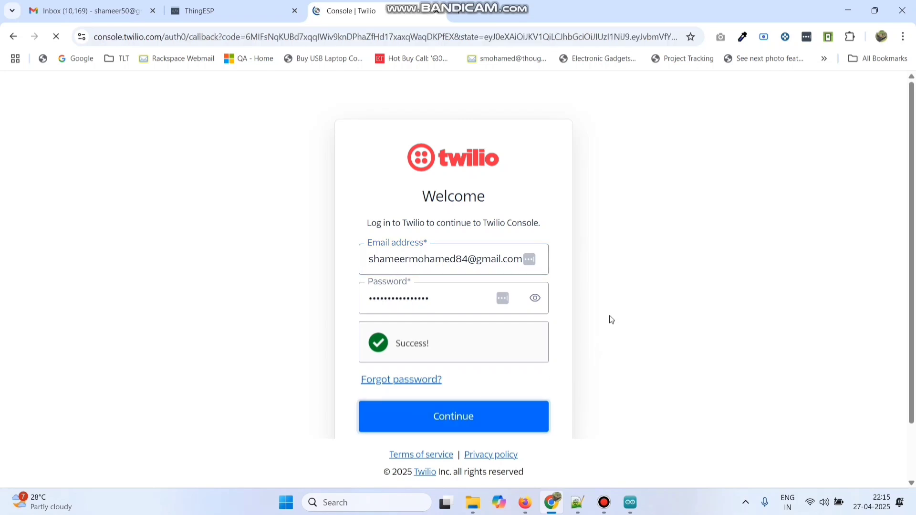
{"action": "left_click", "coordinate": [452, 416]}
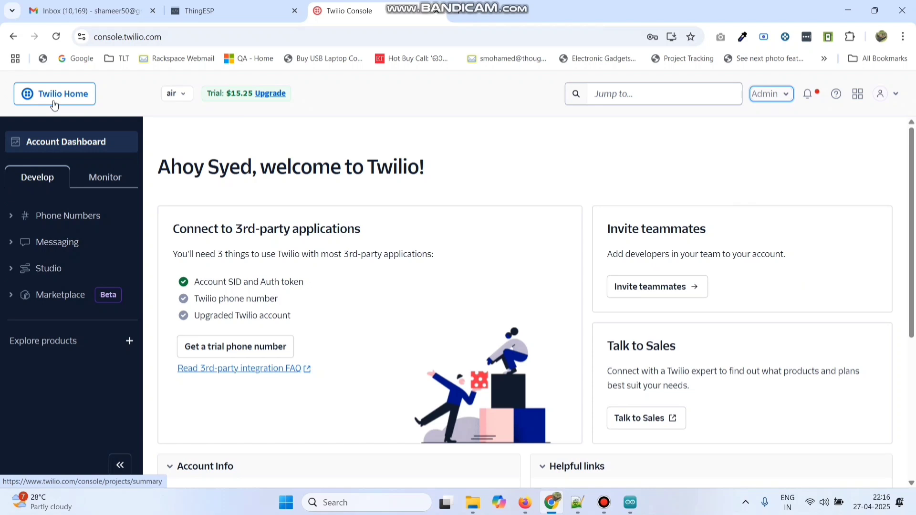
{"action": "left_click", "coordinate": [55, 94]}
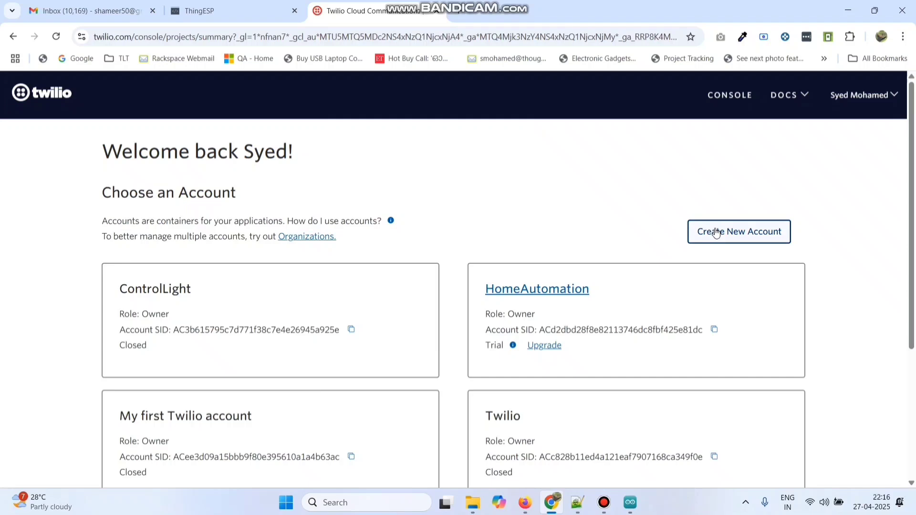
Step: Create a new account named Whatsapp API marked for Twilio products
{"action": "left_click", "coordinate": [738, 231]}
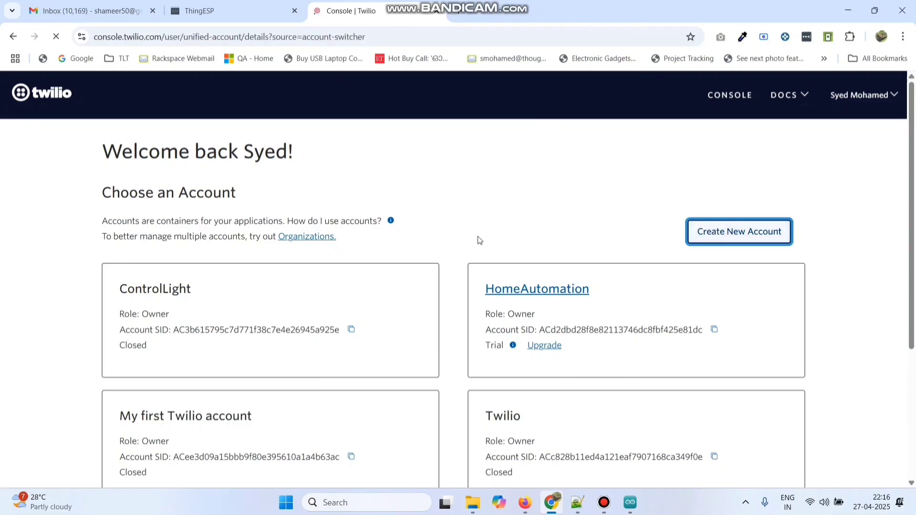
{"action": "left_click", "coordinate": [737, 231]}
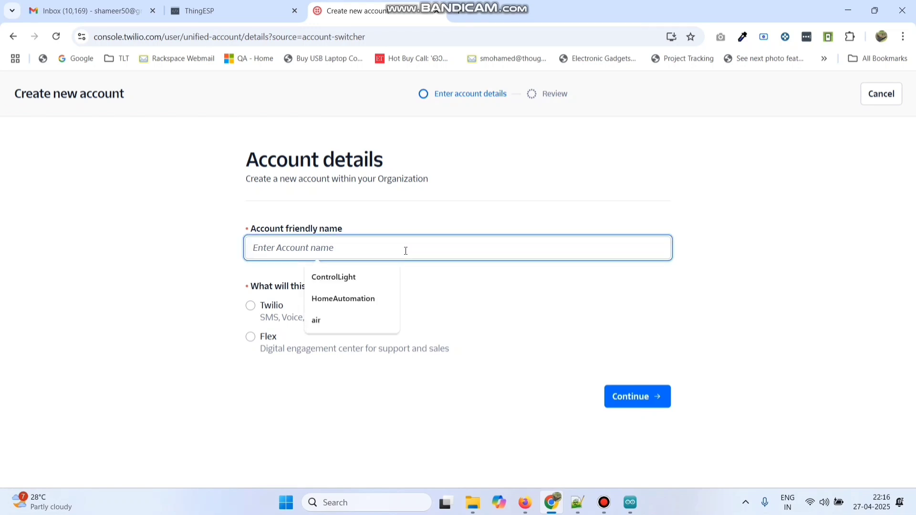
{"action": "type", "text": "Whatsa"}
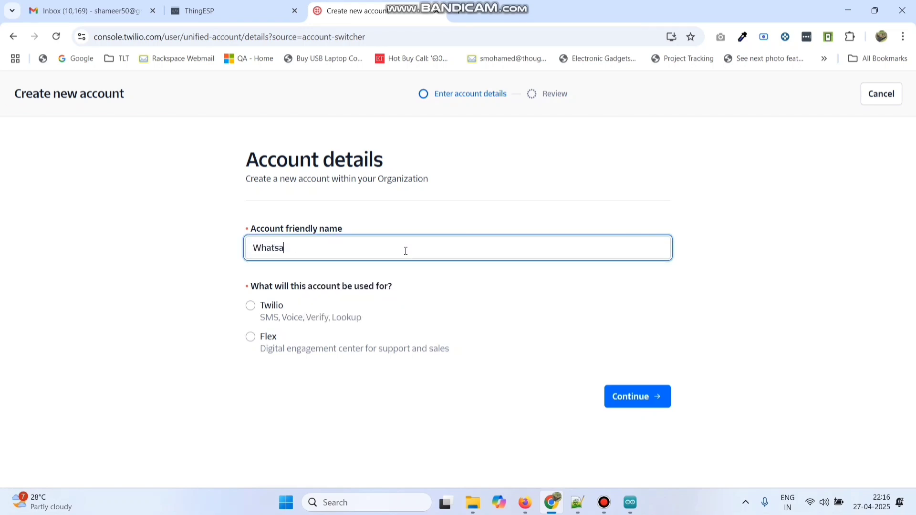
{"action": "type", "text": "pp API"}
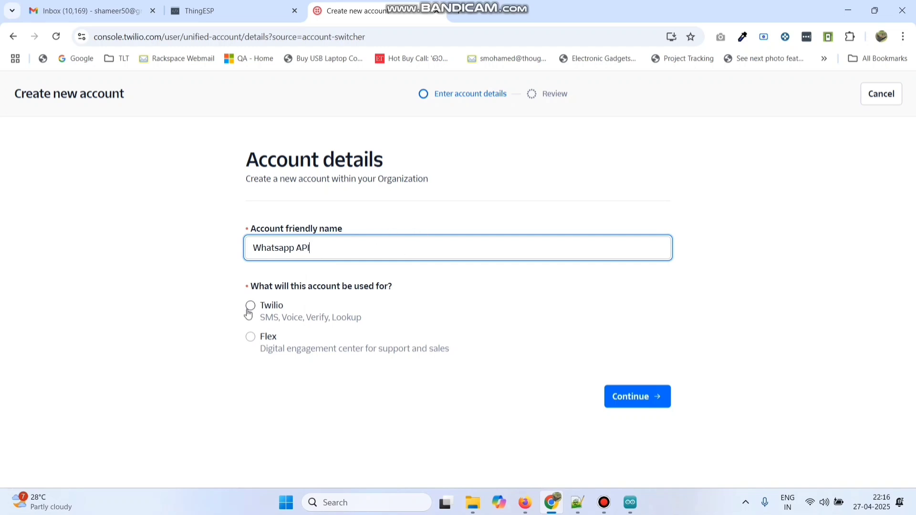
{"action": "left_click", "coordinate": [636, 396]}
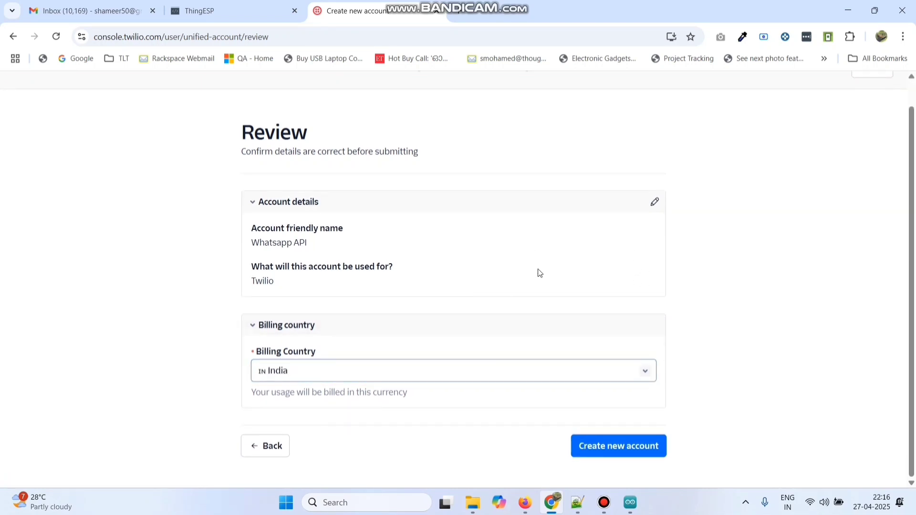
{"action": "mouse_move", "coordinate": [619, 445]}
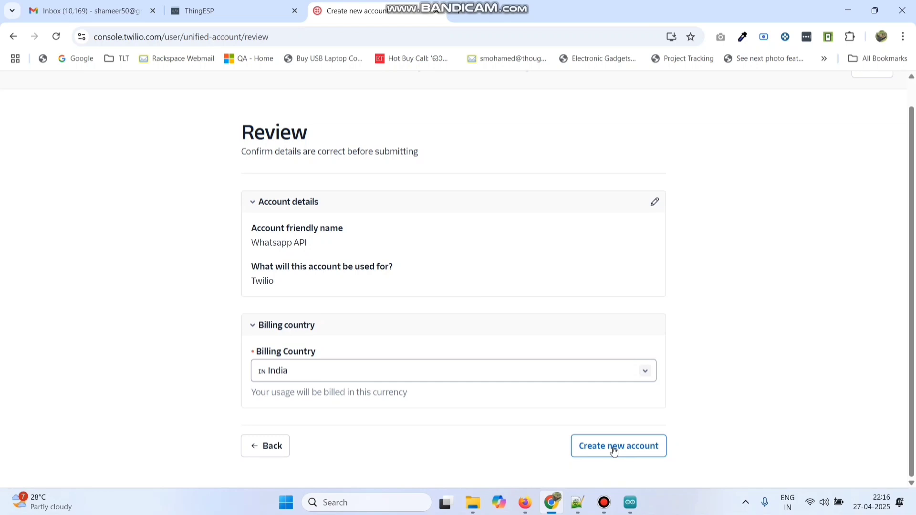
{"action": "left_click", "coordinate": [619, 446]}
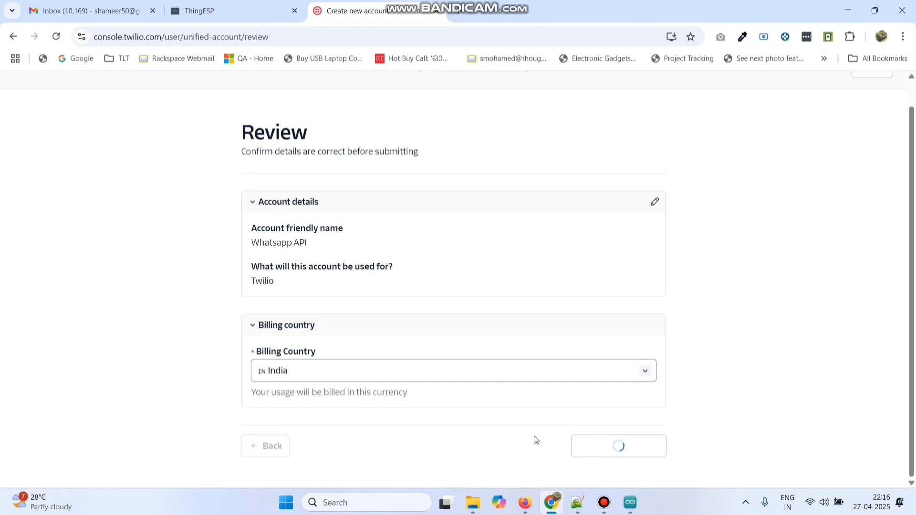
{"action": "left_click", "coordinate": [619, 446]}
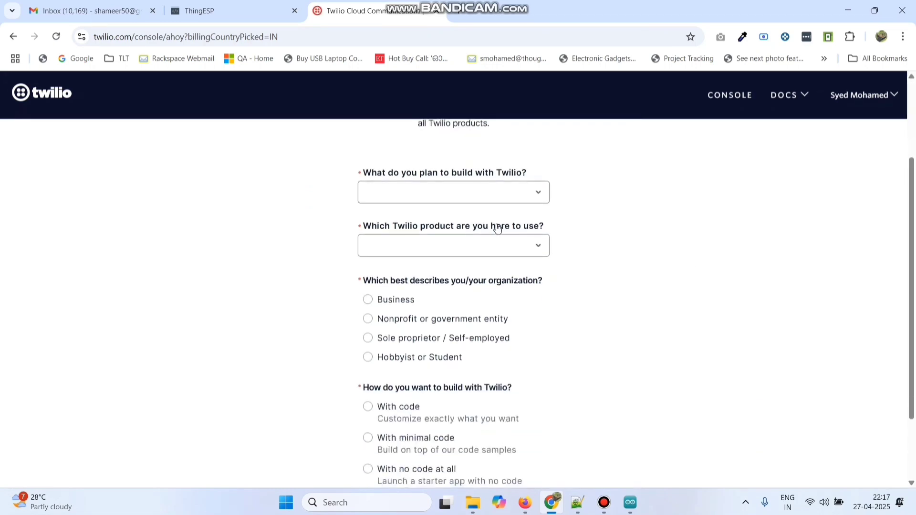
Step: Answer the survey Other, WhatsApp, Hobbyist or Student, no code, Something else and submit it
{"action": "left_click", "coordinate": [453, 192]}
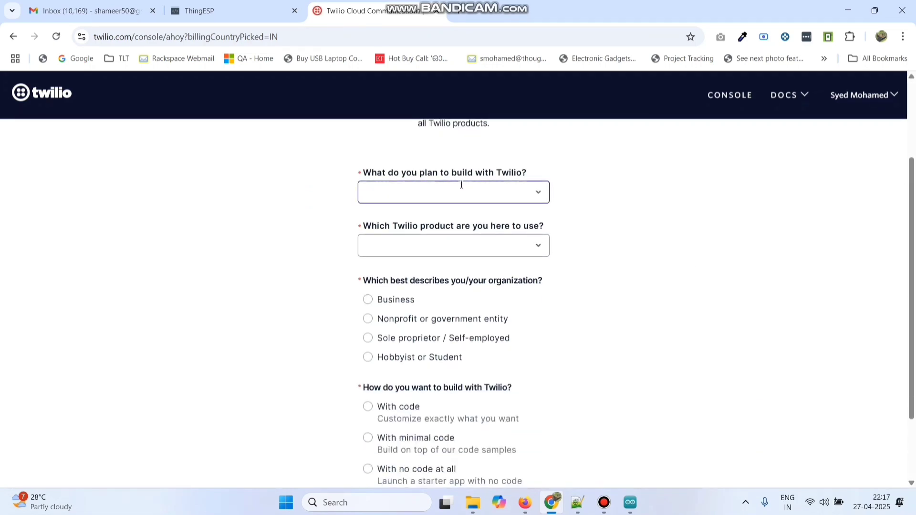
{"action": "left_click", "coordinate": [452, 192]}
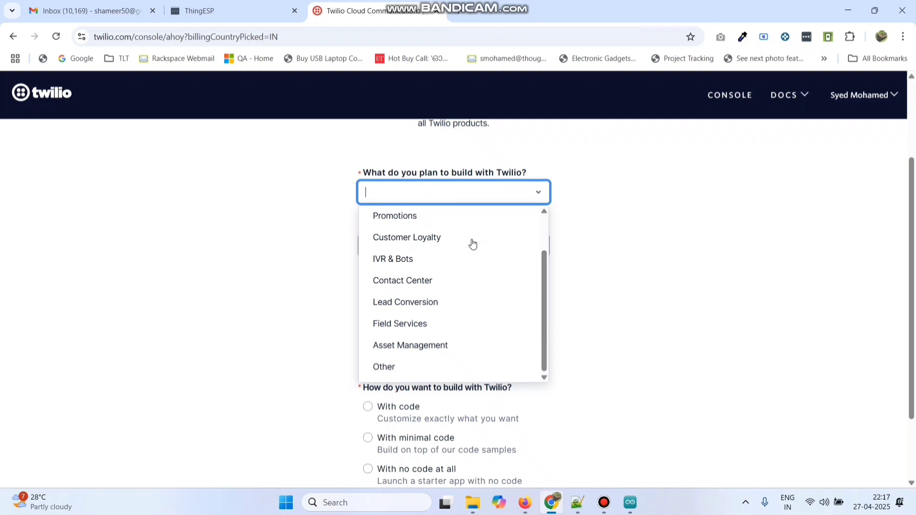
{"action": "left_click", "coordinate": [383, 367]}
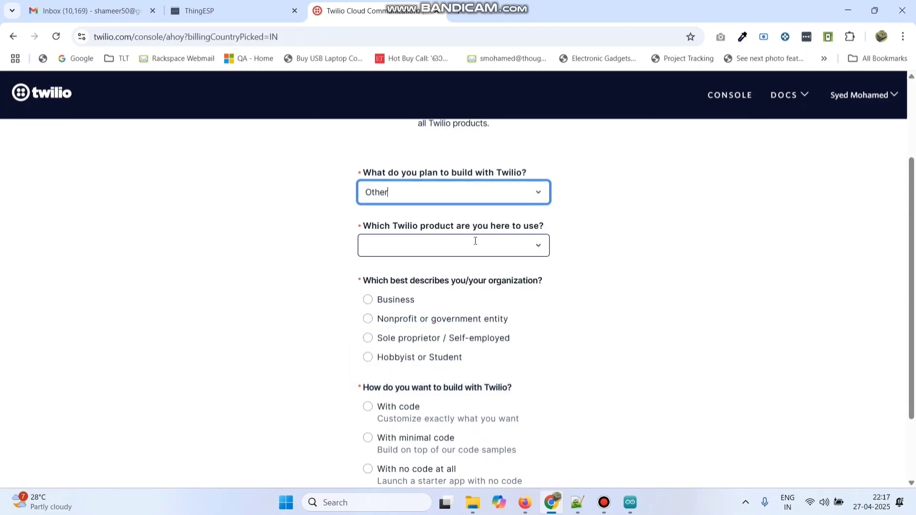
{"action": "left_click", "coordinate": [452, 245]}
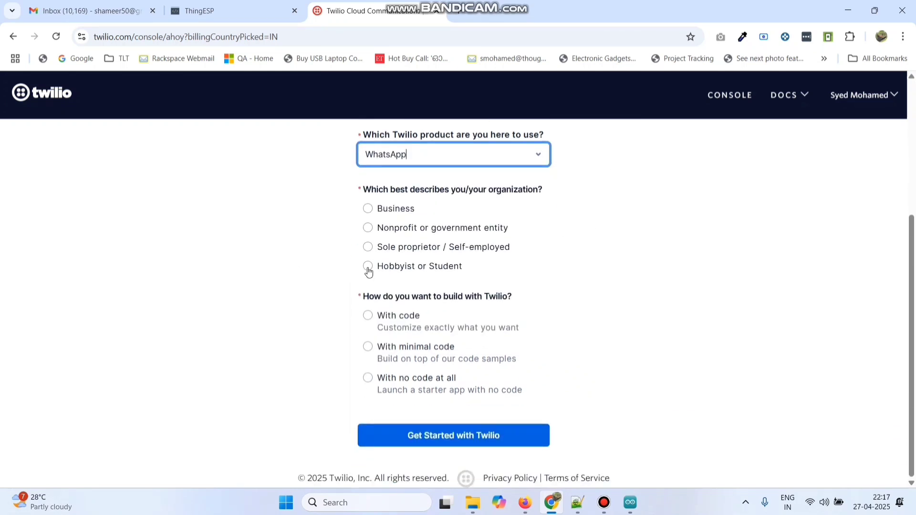
{"action": "left_click", "coordinate": [368, 266]}
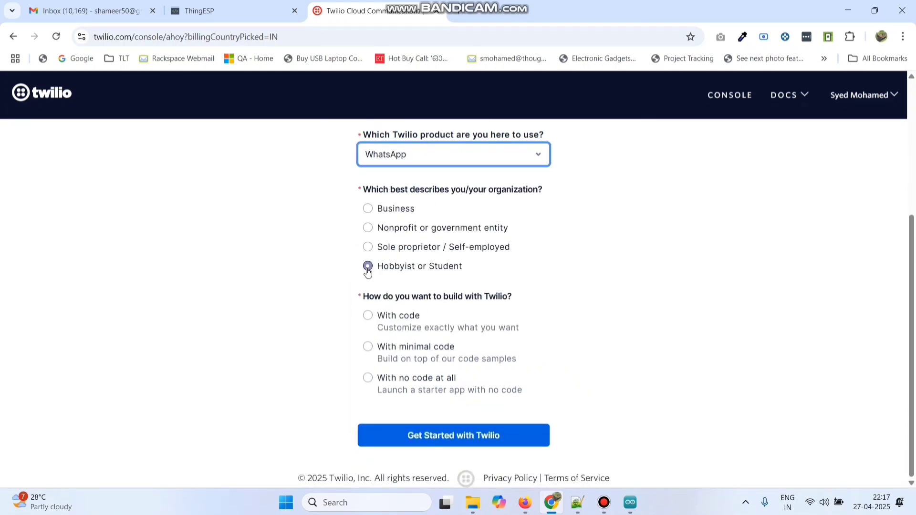
{"action": "left_click", "coordinate": [367, 267]}
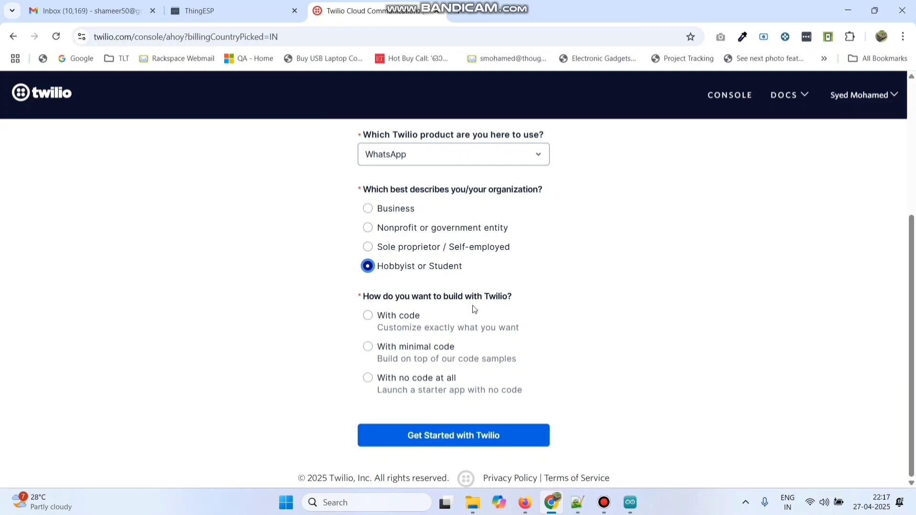
{"action": "mouse_move", "coordinate": [381, 393]}
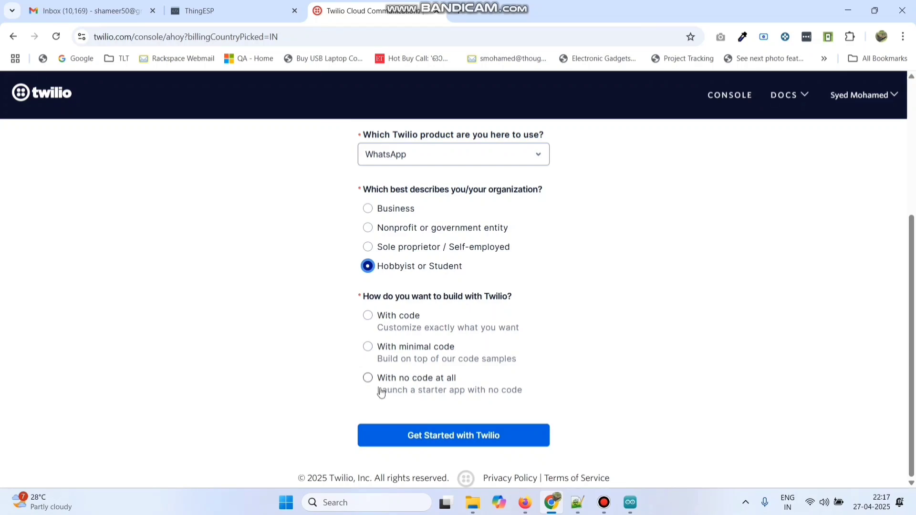
{"action": "left_click", "coordinate": [367, 378]}
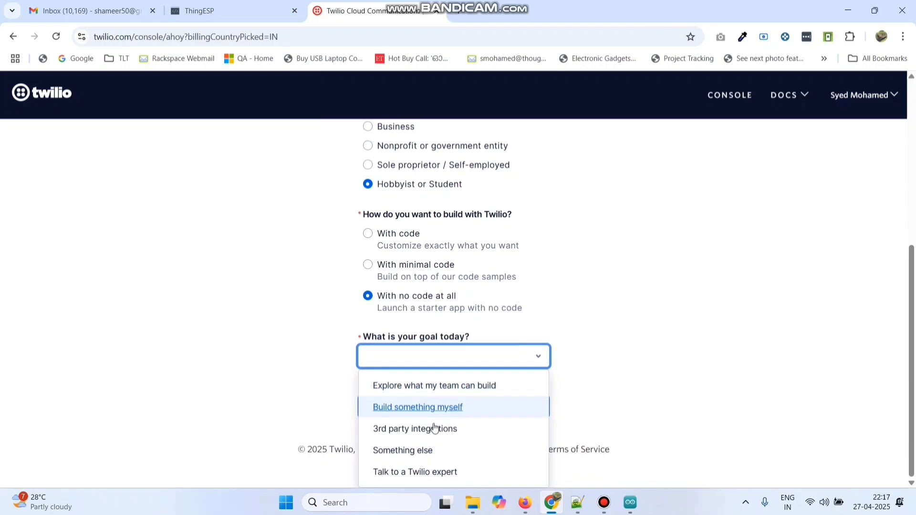
{"action": "left_click", "coordinate": [402, 450]}
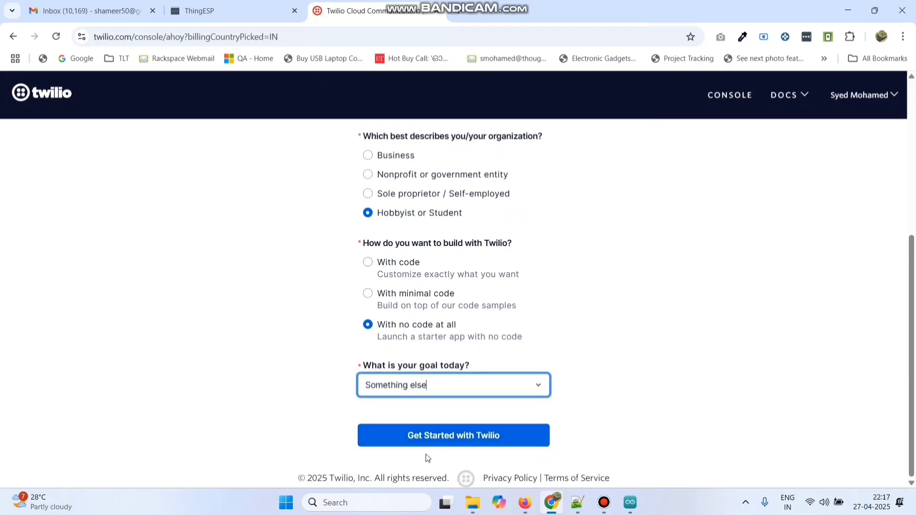
{"action": "left_click", "coordinate": [453, 436]}
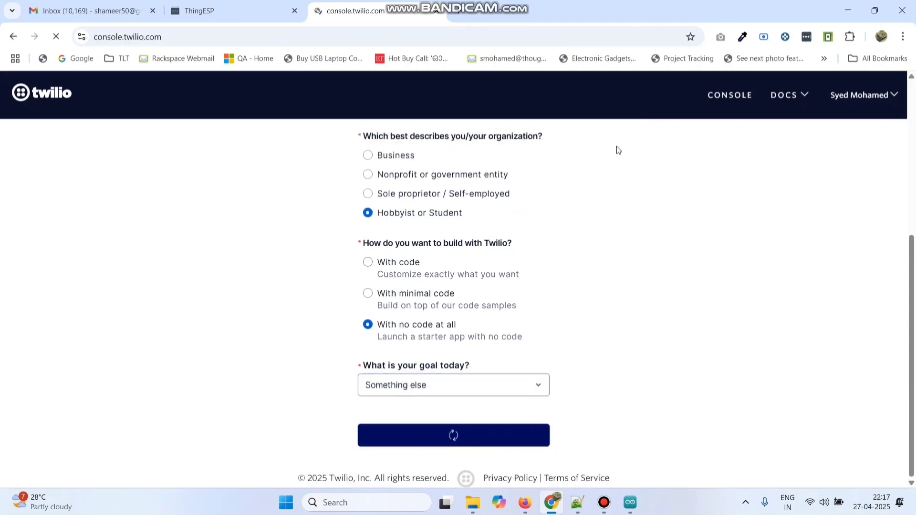
Step: From the sidebar's Messaging Try it out section, go to Send a WhatsApp message
{"action": "left_click", "coordinate": [452, 435]}
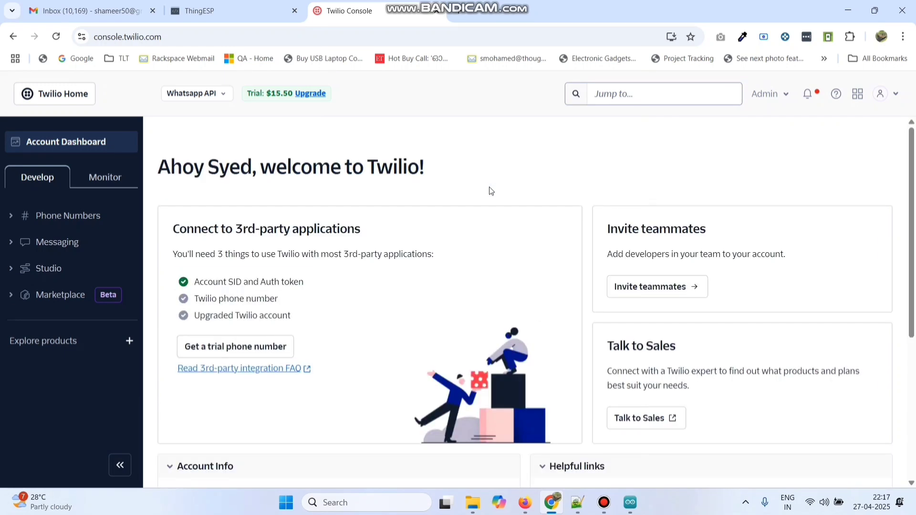
{"action": "mouse_move", "coordinate": [56, 241]}
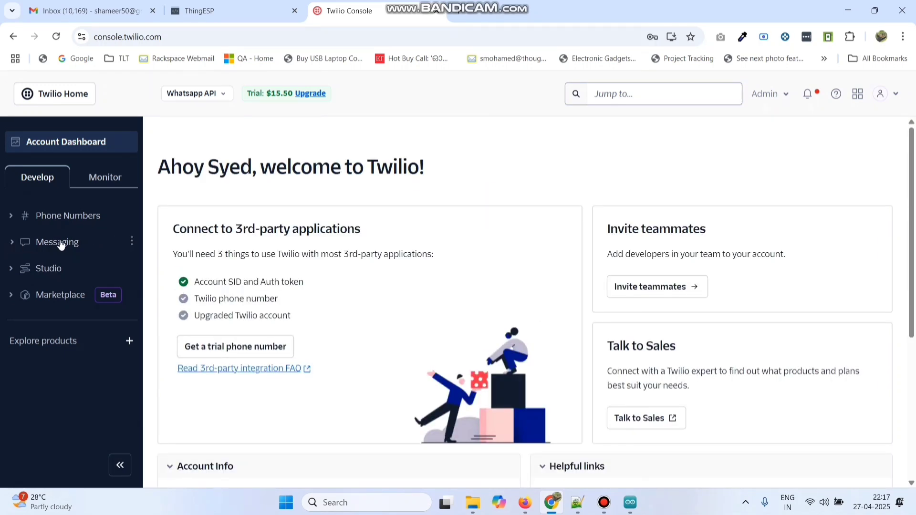
{"action": "left_click", "coordinate": [56, 241]}
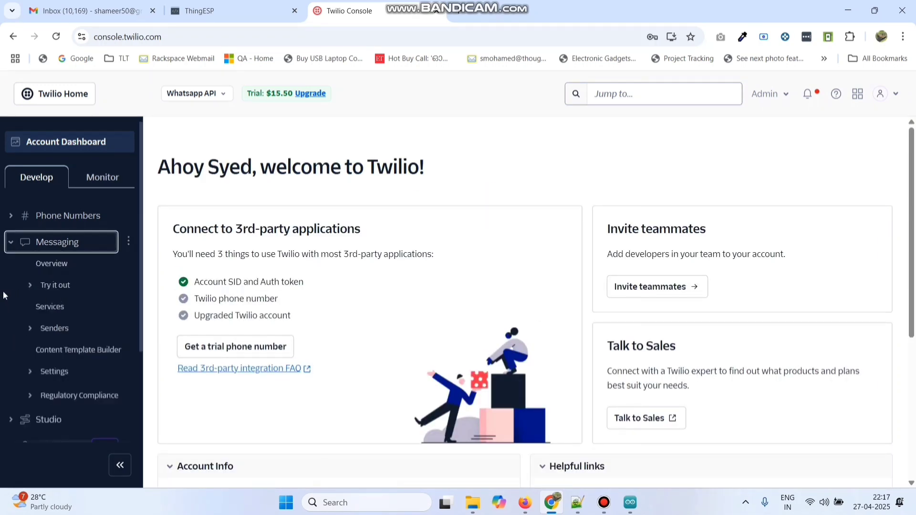
{"action": "left_click", "coordinate": [56, 285]}
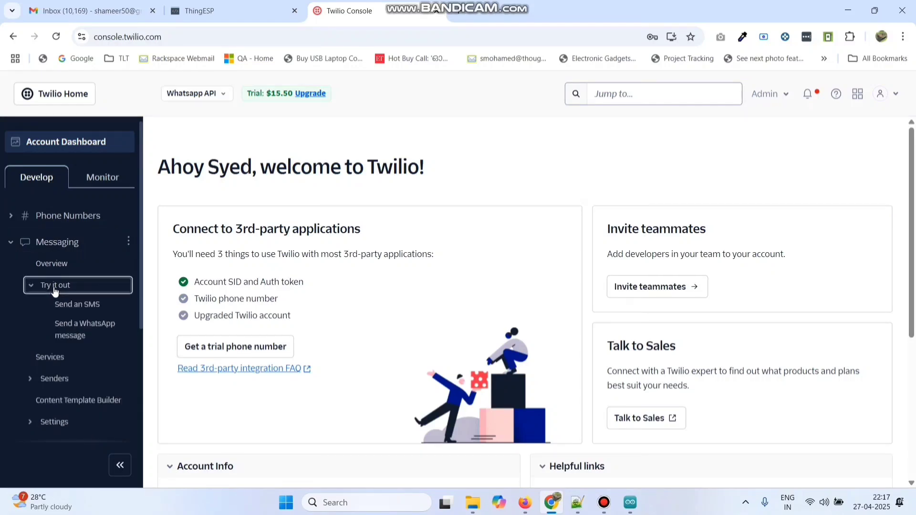
{"action": "mouse_move", "coordinate": [85, 329]}
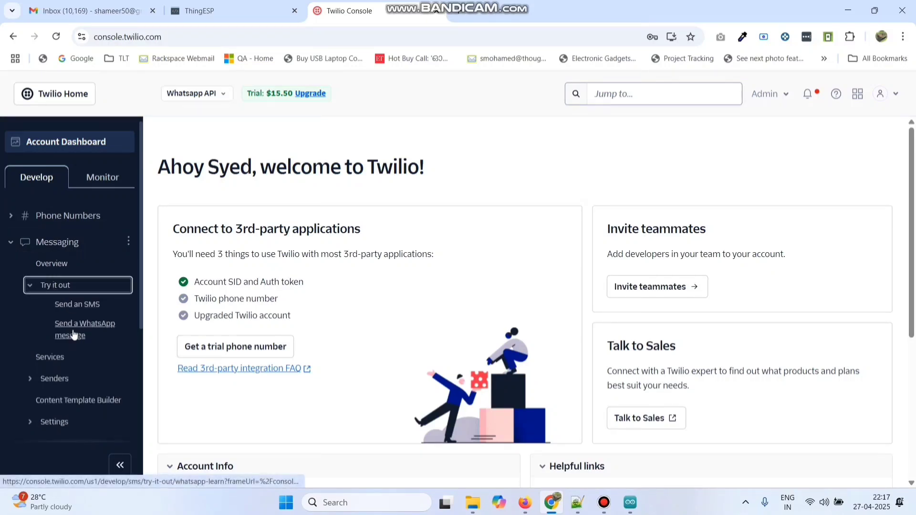
{"action": "left_click", "coordinate": [85, 329]}
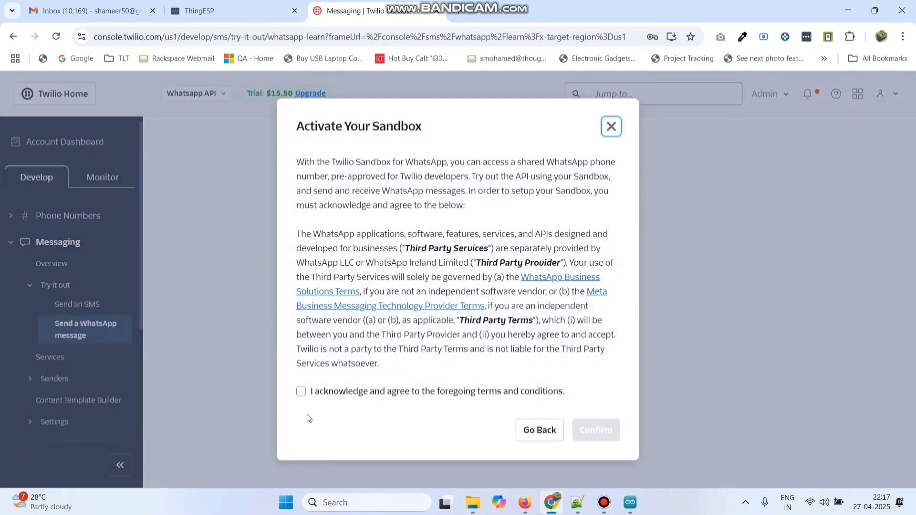
Step: Acknowledge the sandbox terms and confirm to activate the WhatsApp sandbox
{"action": "left_click", "coordinate": [300, 392]}
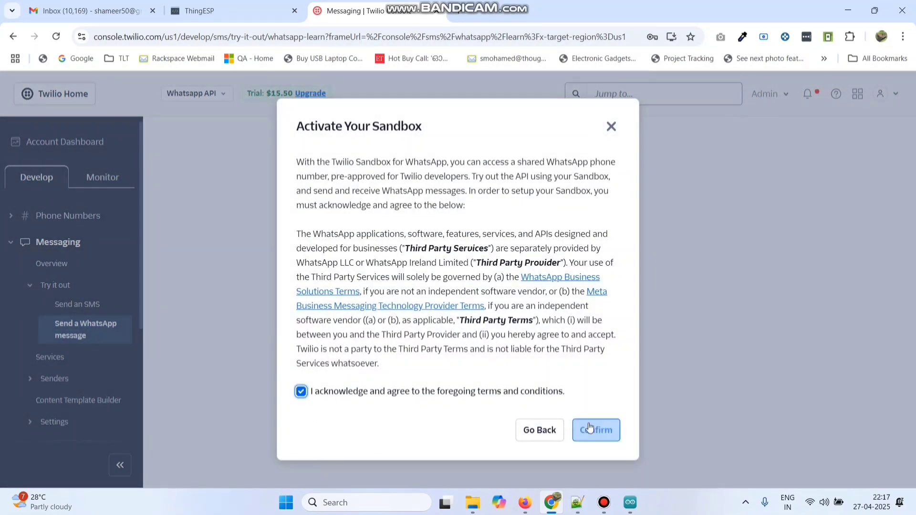
{"action": "left_click", "coordinate": [596, 430]}
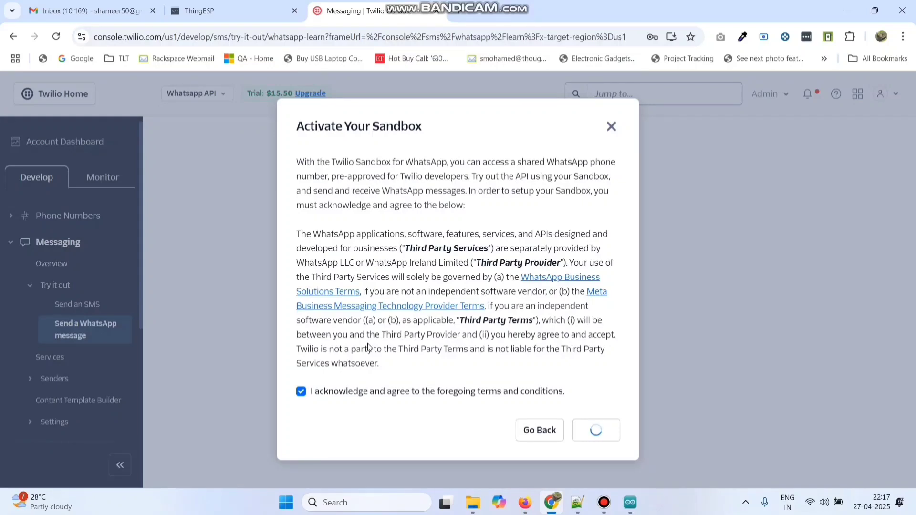
{"action": "left_click", "coordinate": [595, 431]}
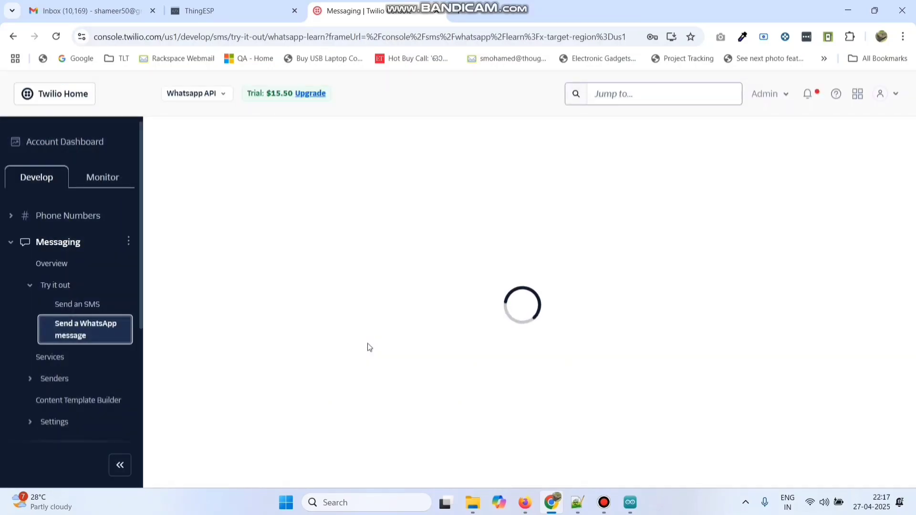
{"action": "left_click", "coordinate": [85, 329]}
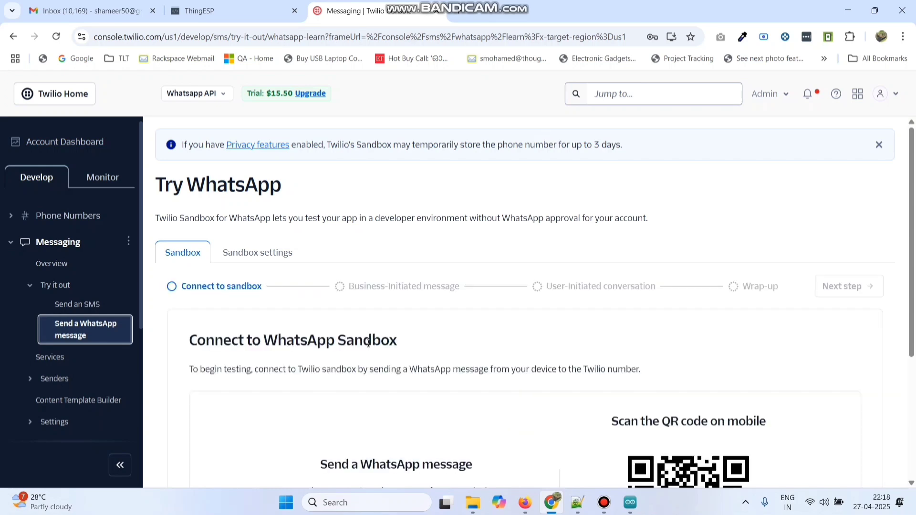
Step: Copy the ThingESP endpoint URL into the sandbox incoming-message webhook and save
{"action": "left_click", "coordinate": [256, 252]}
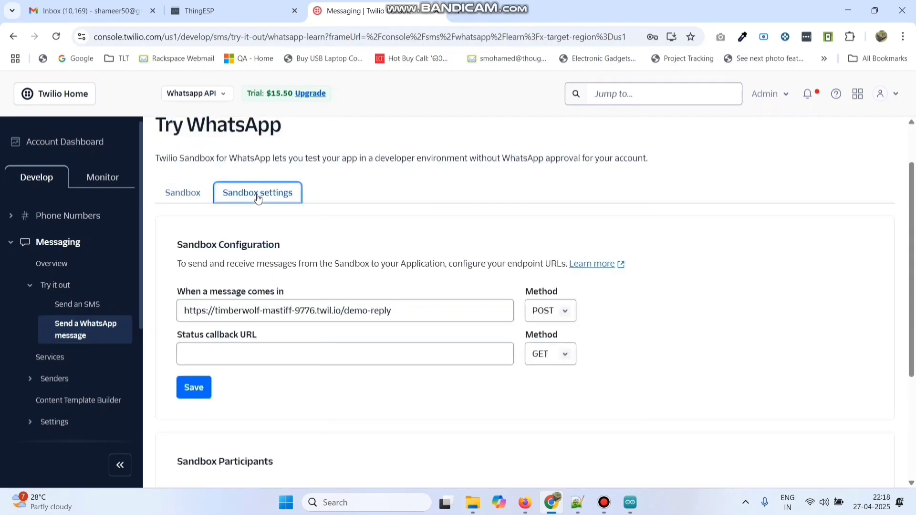
{"action": "left_click", "coordinate": [228, 11]}
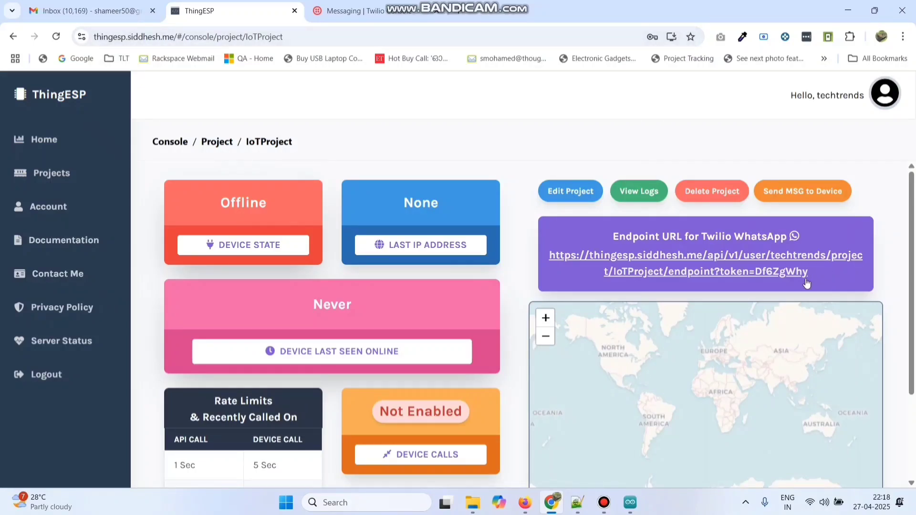
{"action": "left_click_drag", "start_coordinate": [809, 271], "coordinate": [642, 271]}
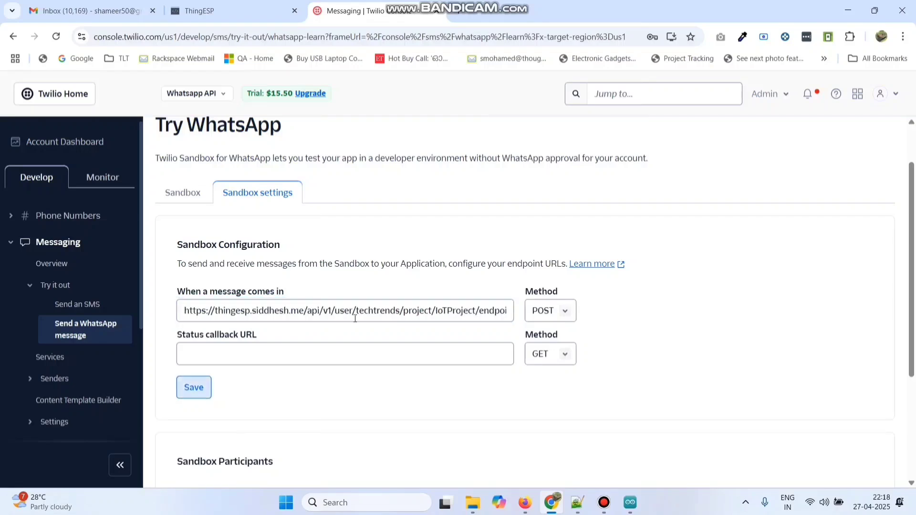
{"action": "left_click", "coordinate": [194, 387]}
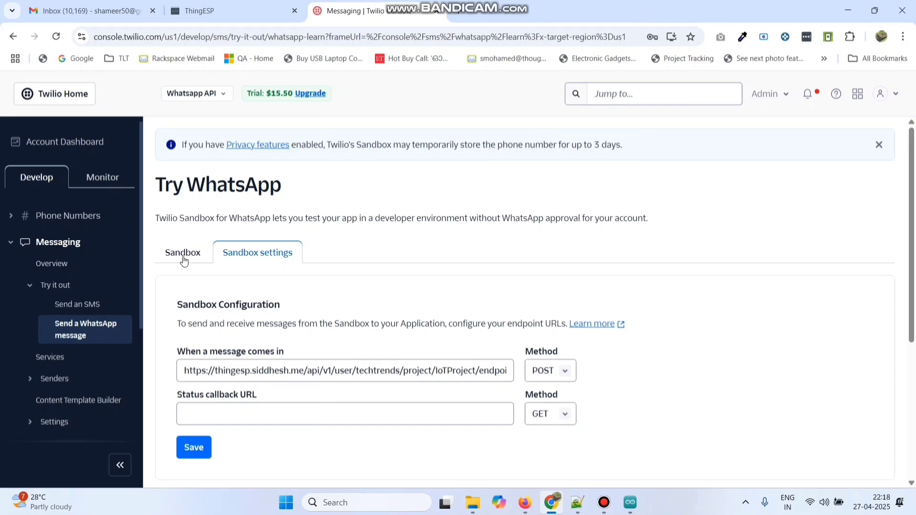
Step: Return to the Sandbox connection tab and select the join bear-satellites code
{"action": "left_click", "coordinate": [182, 252]}
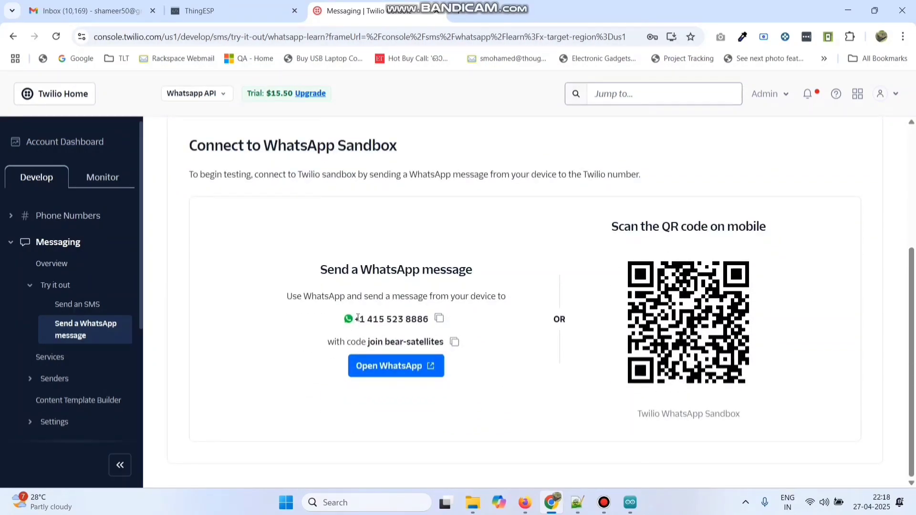
{"action": "double_click", "coordinate": [390, 318]}
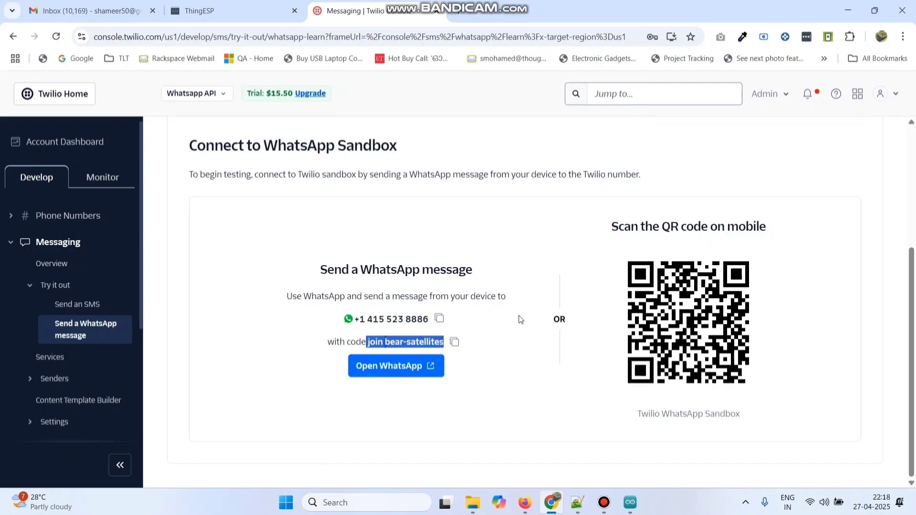
{"action": "mouse_move", "coordinate": [555, 381]}
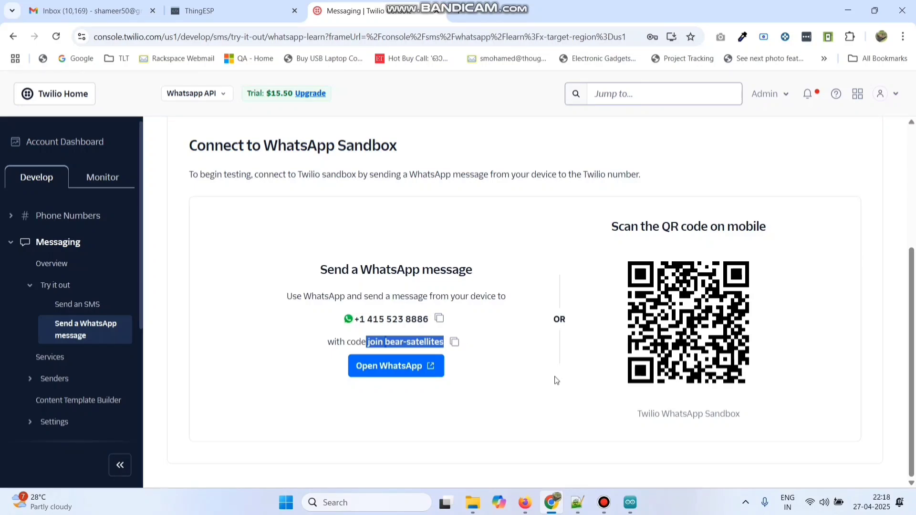
{"action": "mouse_move", "coordinate": [618, 417]}
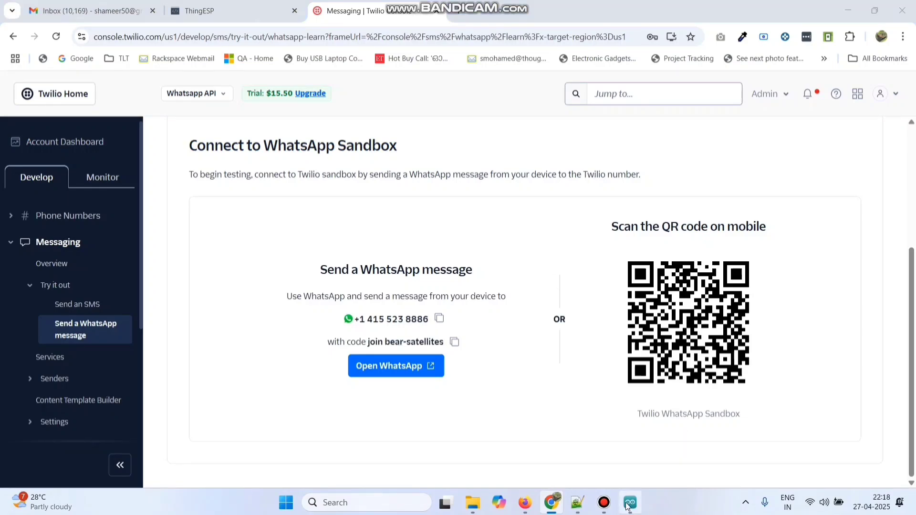
Step: Dismiss the update notice and rename the ThingESP project from AirQuality to IoTProject on line 17
{"action": "left_click", "coordinate": [629, 503]}
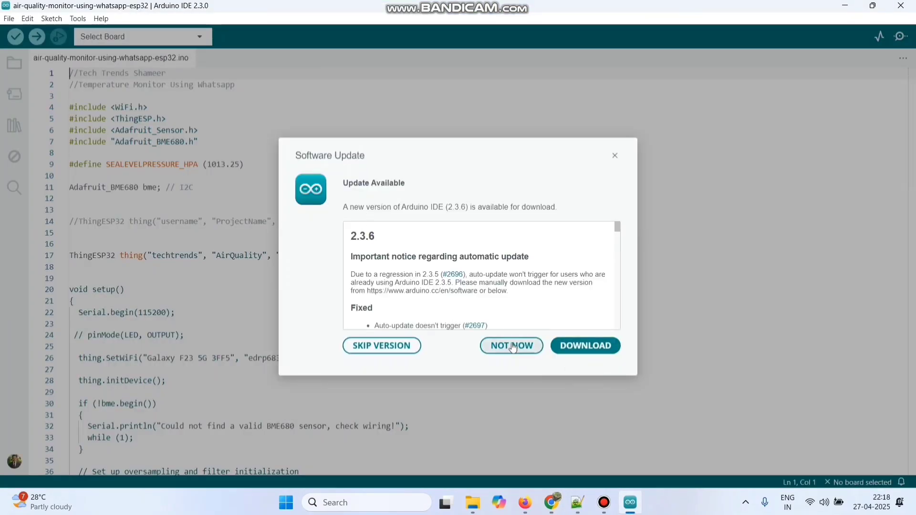
{"action": "left_click", "coordinate": [510, 346]}
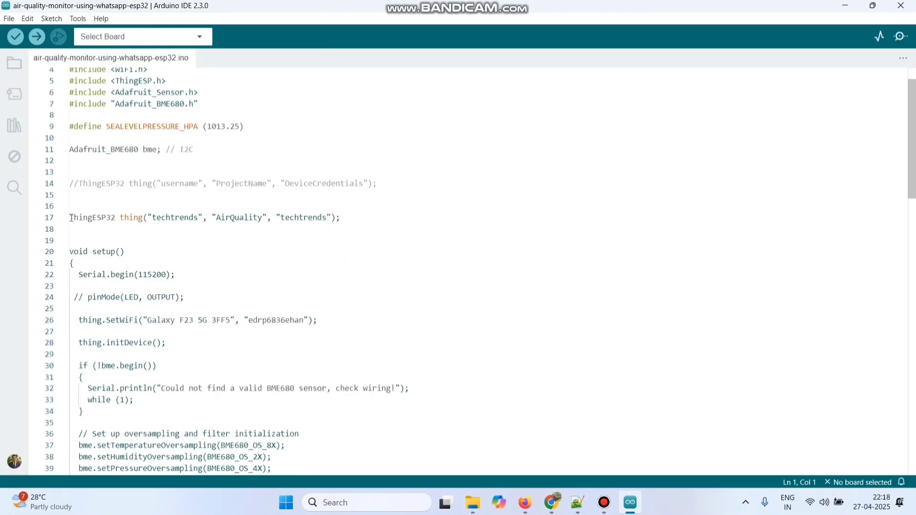
{"action": "mouse_move", "coordinate": [322, 199]}
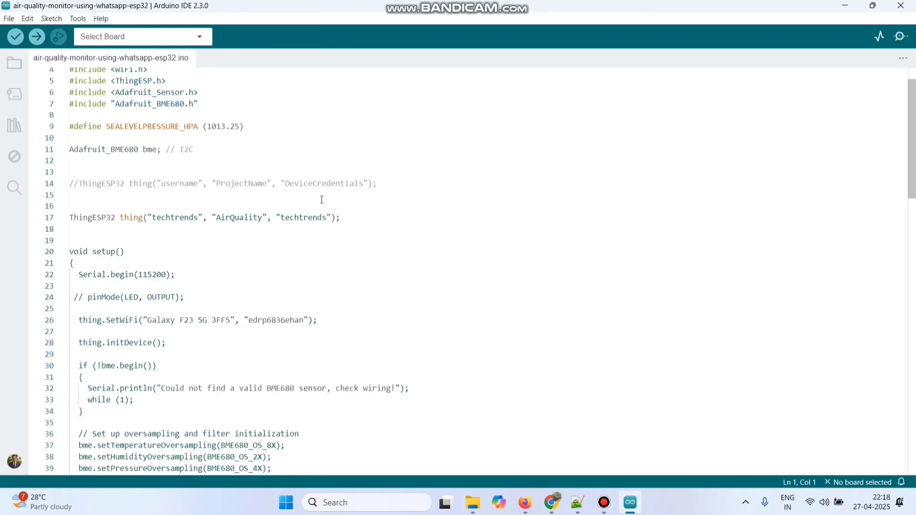
{"action": "mouse_move", "coordinate": [550, 503]}
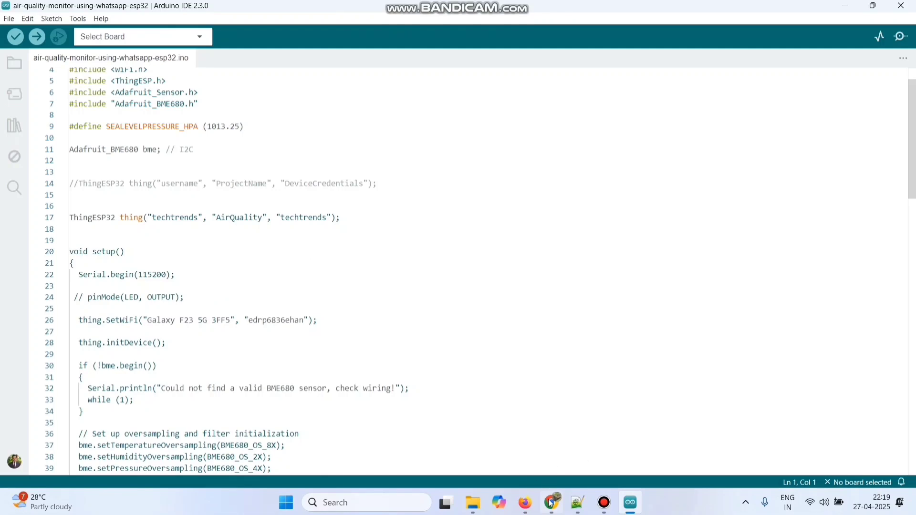
{"action": "left_click", "coordinate": [550, 503]}
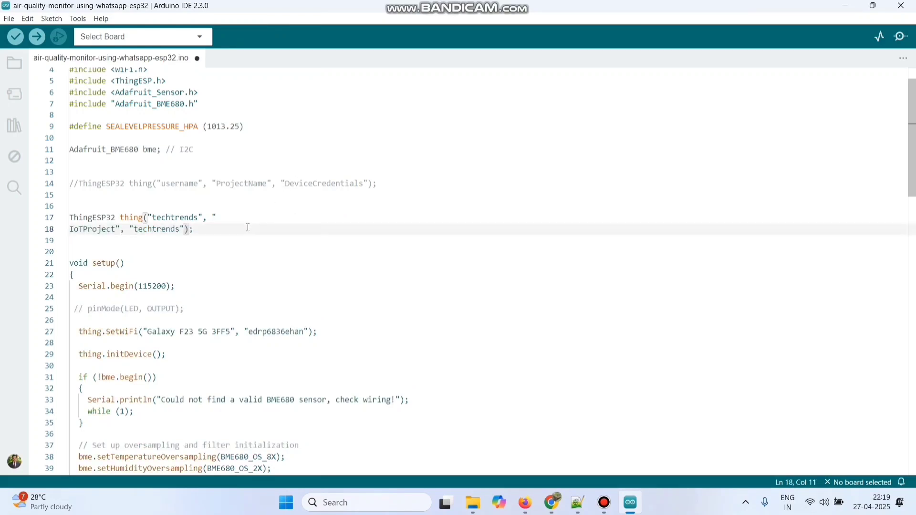
{"action": "key", "text": "backspace"}
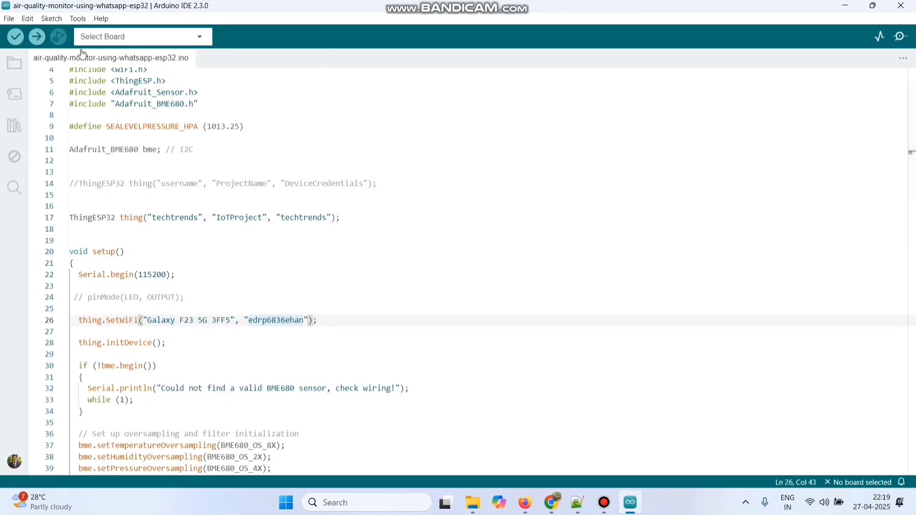
Step: Select ESP32 Dev Module on COM4 as the board and start uploading the sketch
{"action": "left_click", "coordinate": [141, 36]}
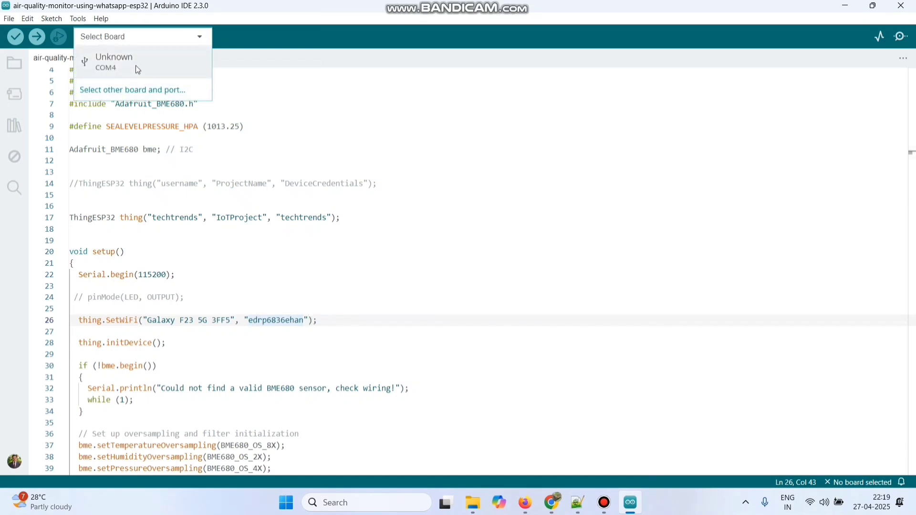
{"action": "left_click", "coordinate": [133, 90]}
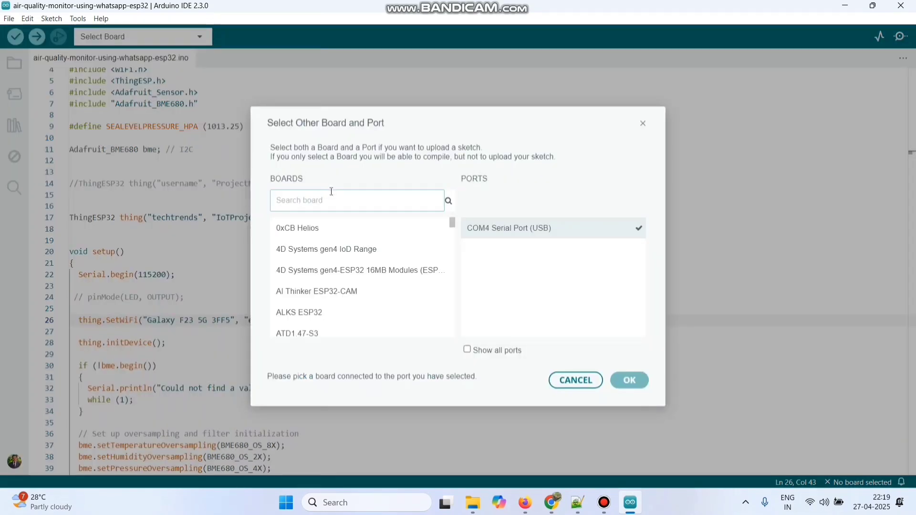
{"action": "type", "text": "esp32 dev"}
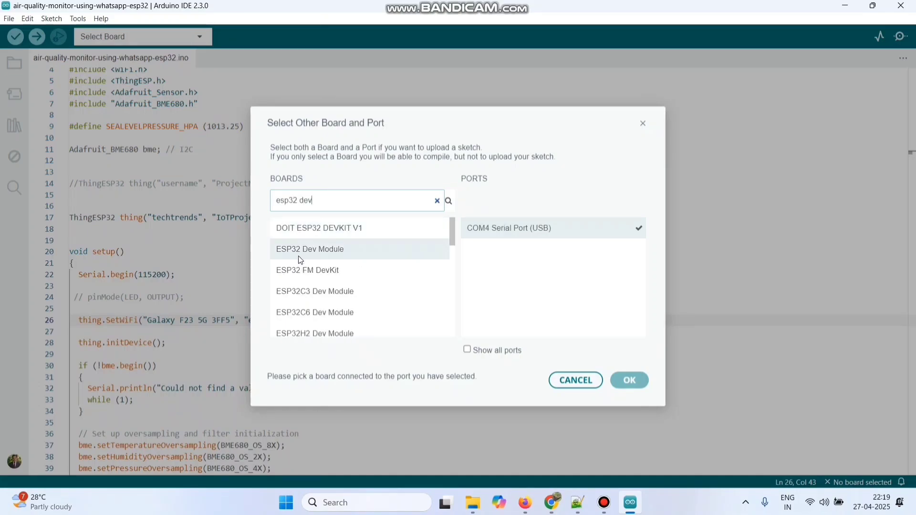
{"action": "left_click", "coordinate": [629, 380]}
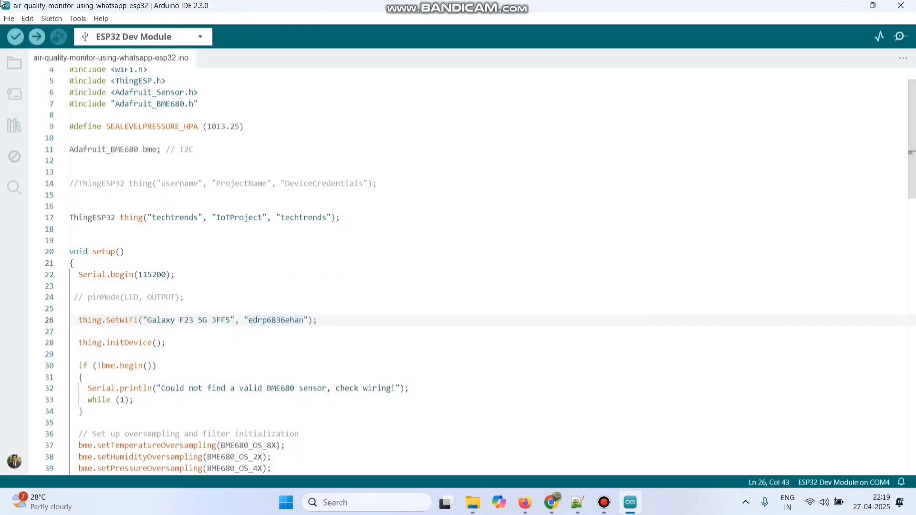
{"action": "left_click", "coordinate": [16, 36]}
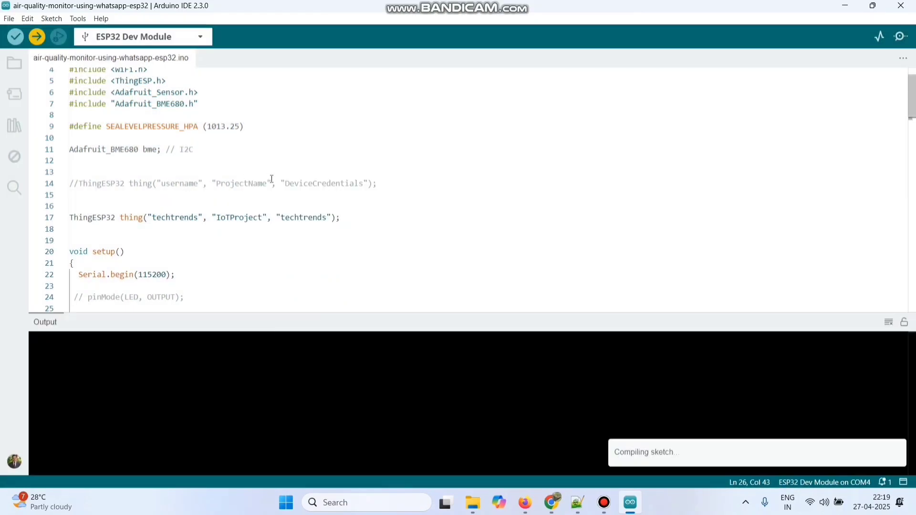